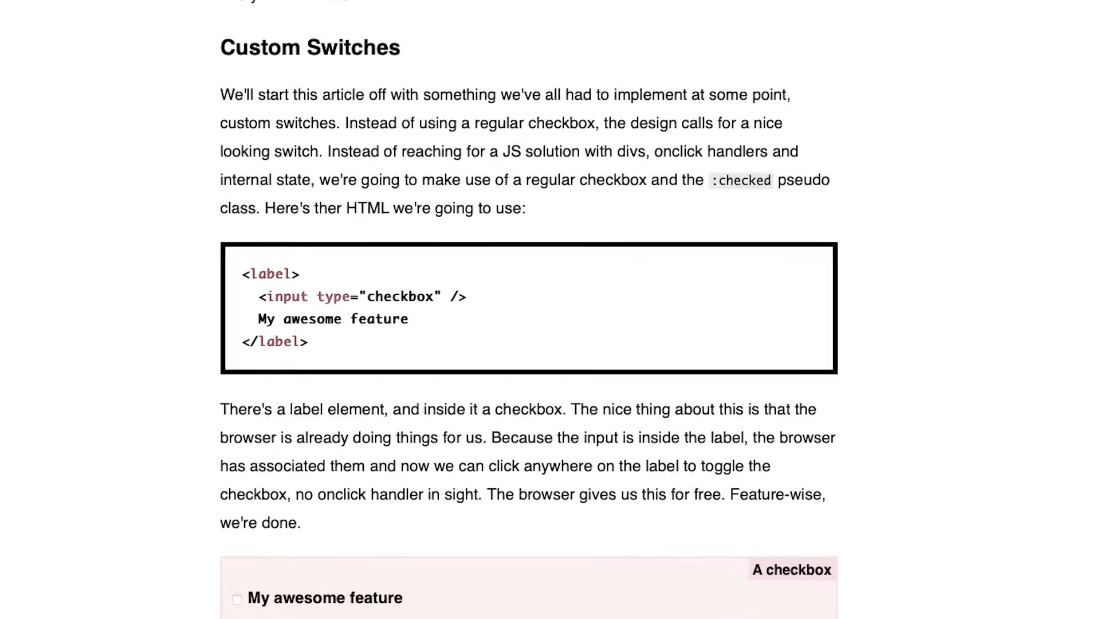
Read through the switch CSS code block and the appearance: none replaced-content explanation.
{"action": "scroll", "scroll_direction": "down", "scroll_amount": 3}
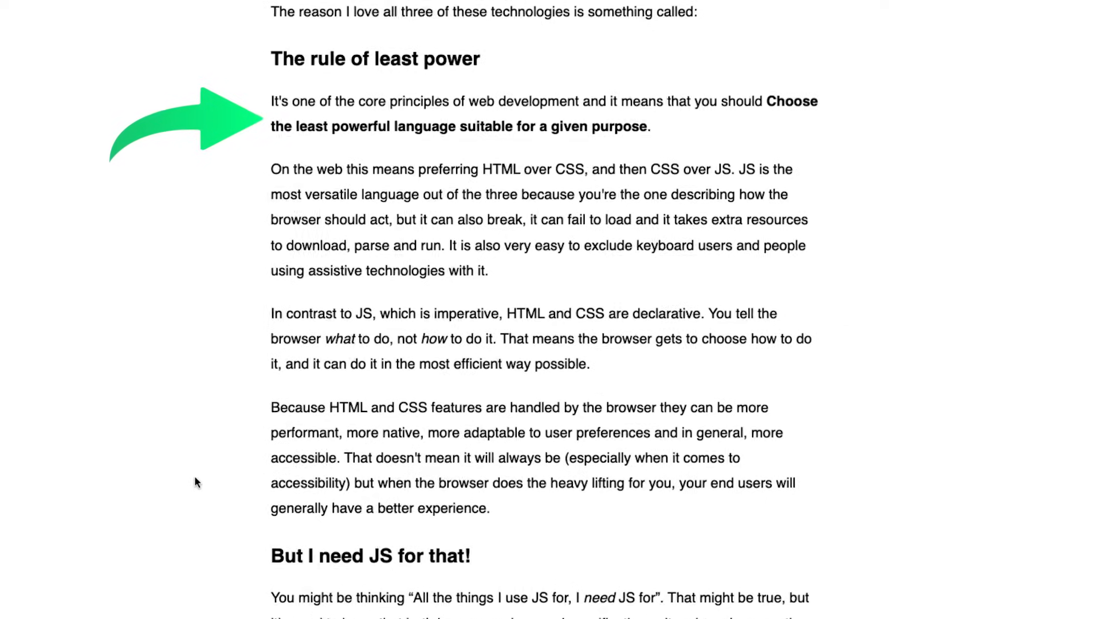
{"action": "scroll", "scroll_direction": "down", "scroll_amount": 3}
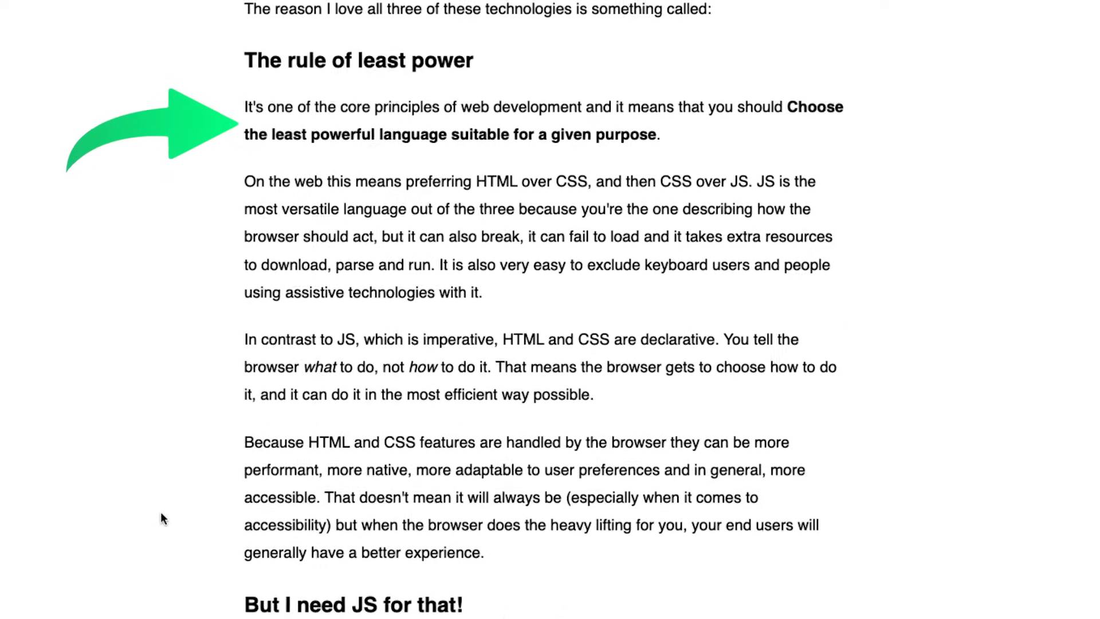
{"action": "scroll", "scroll_direction": "up", "scroll_amount": 3}
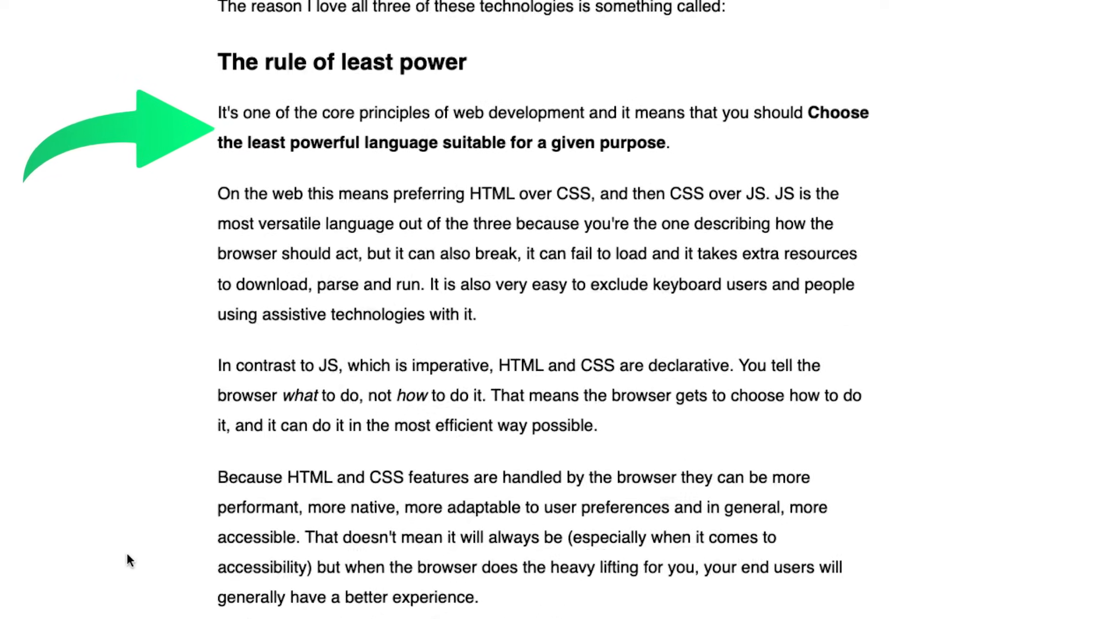
{"action": "scroll", "scroll_direction": "down", "scroll_amount": 3}
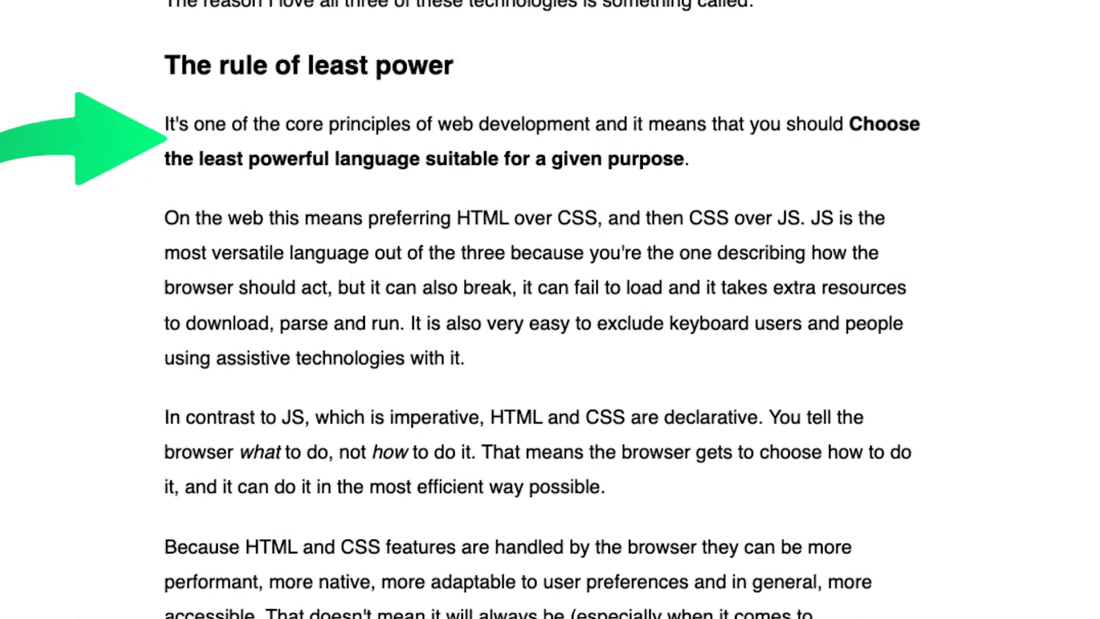
{"action": "scroll", "scroll_direction": "down", "scroll_amount": 3}
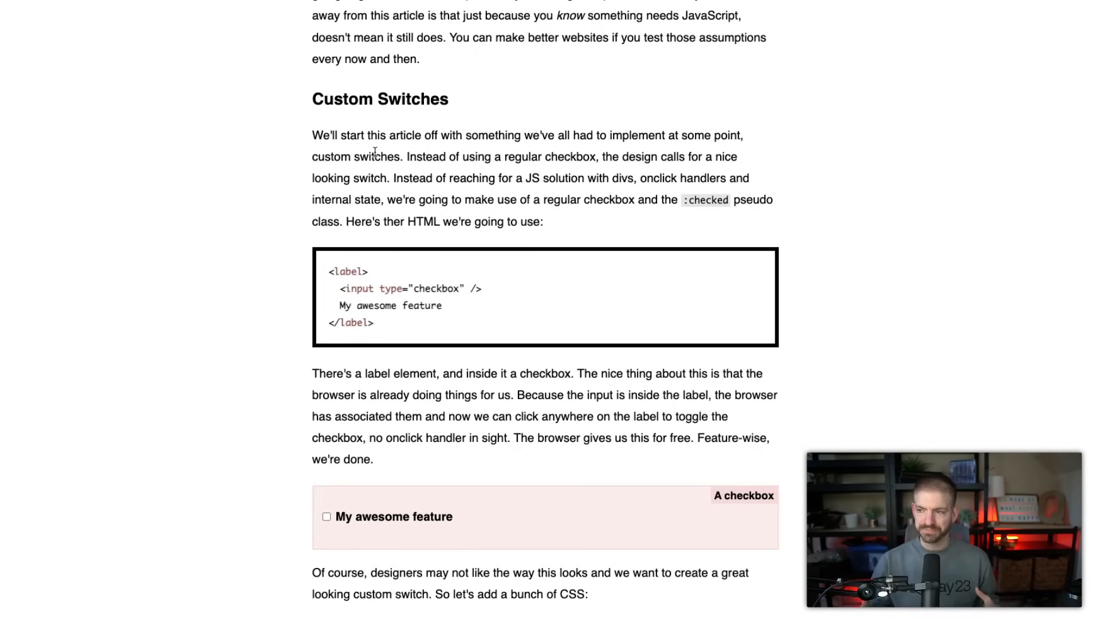
{"action": "scroll", "scroll_direction": "down", "scroll_amount": 3}
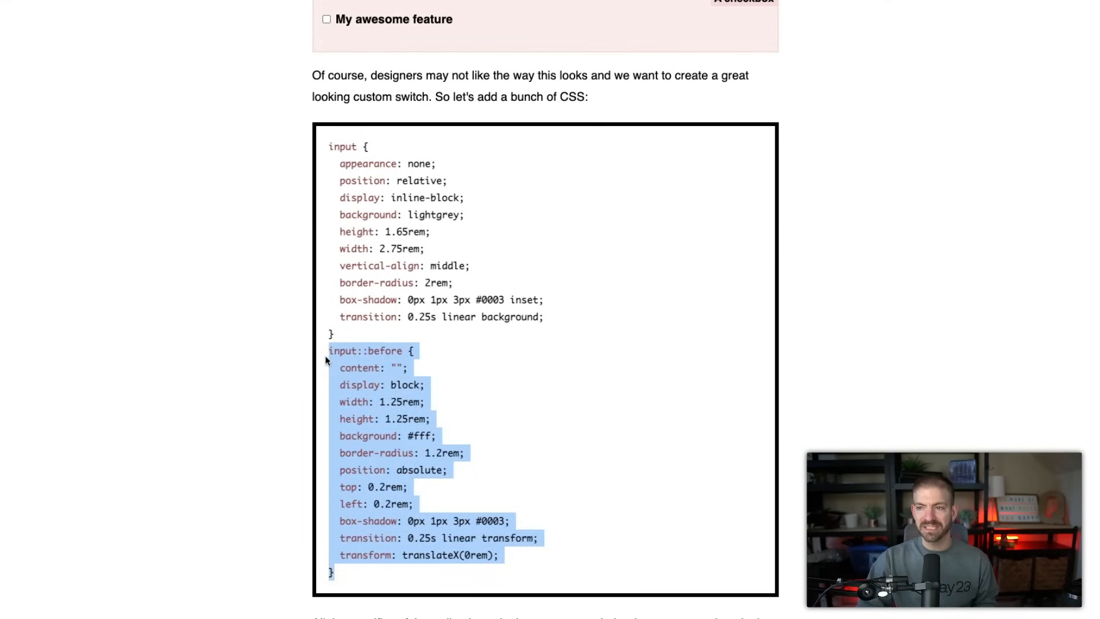
Continue to the Styled custom switch demo and its :checked rule.
{"action": "scroll", "scroll_direction": "down", "scroll_amount": 3}
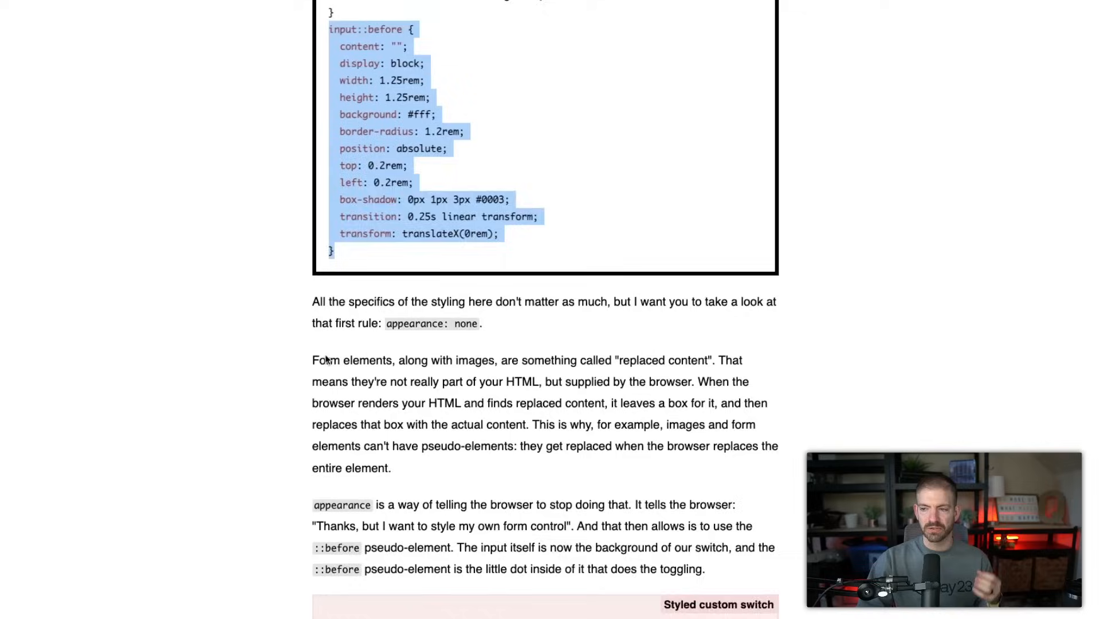
{"action": "scroll", "scroll_direction": "down", "scroll_amount": 3}
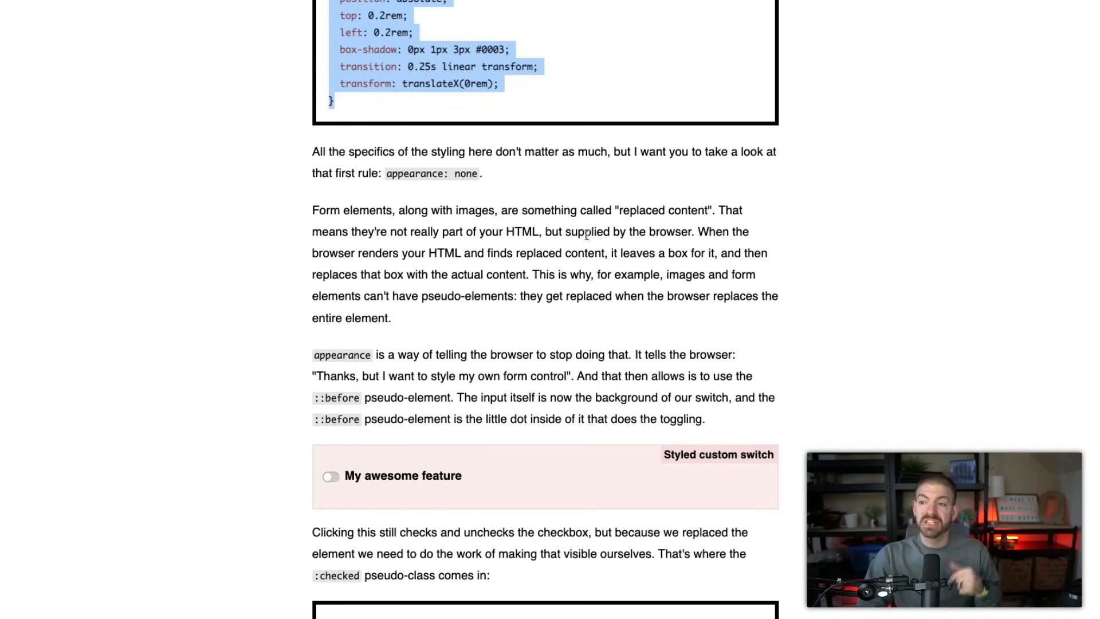
{"action": "mouse_move", "coordinate": [320, 410]}
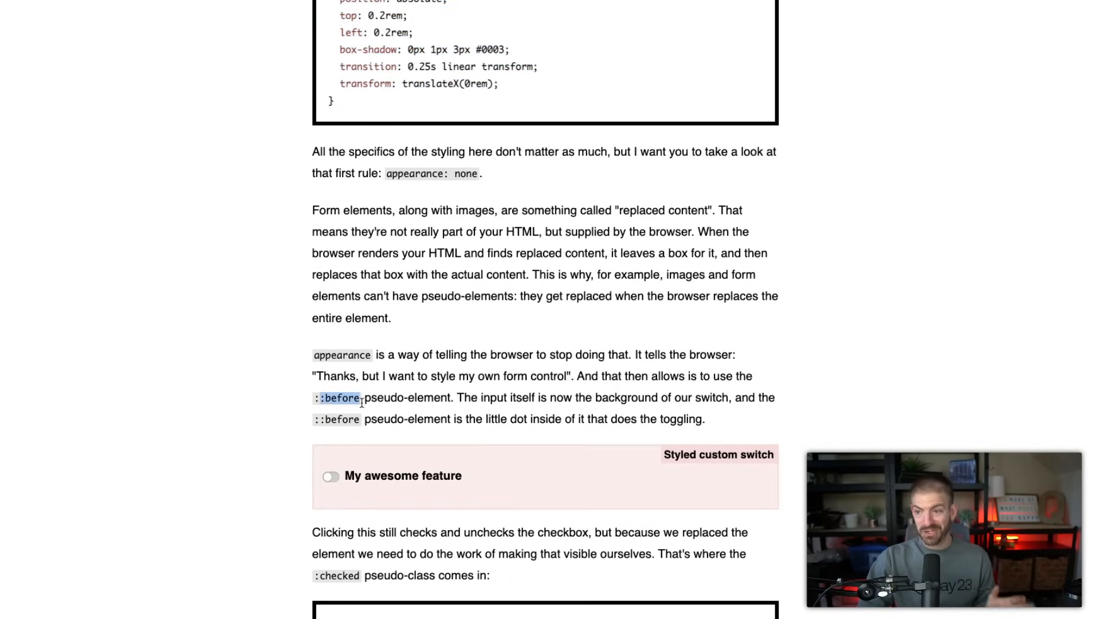
{"action": "scroll", "scroll_direction": "down", "scroll_amount": 3}
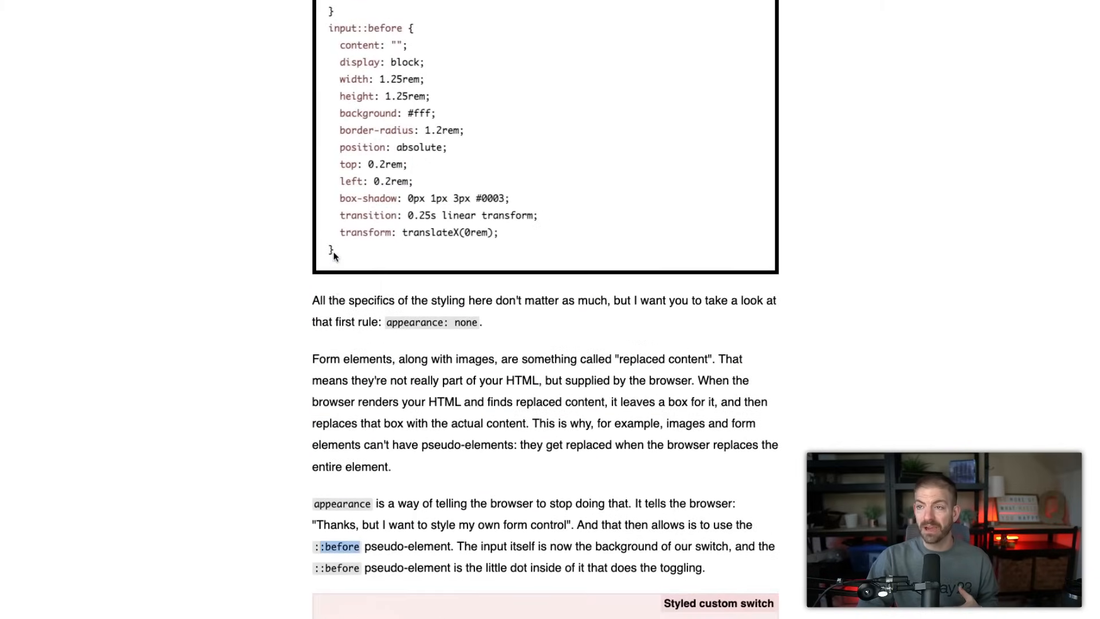
{"action": "scroll", "scroll_direction": "up", "scroll_amount": 3}
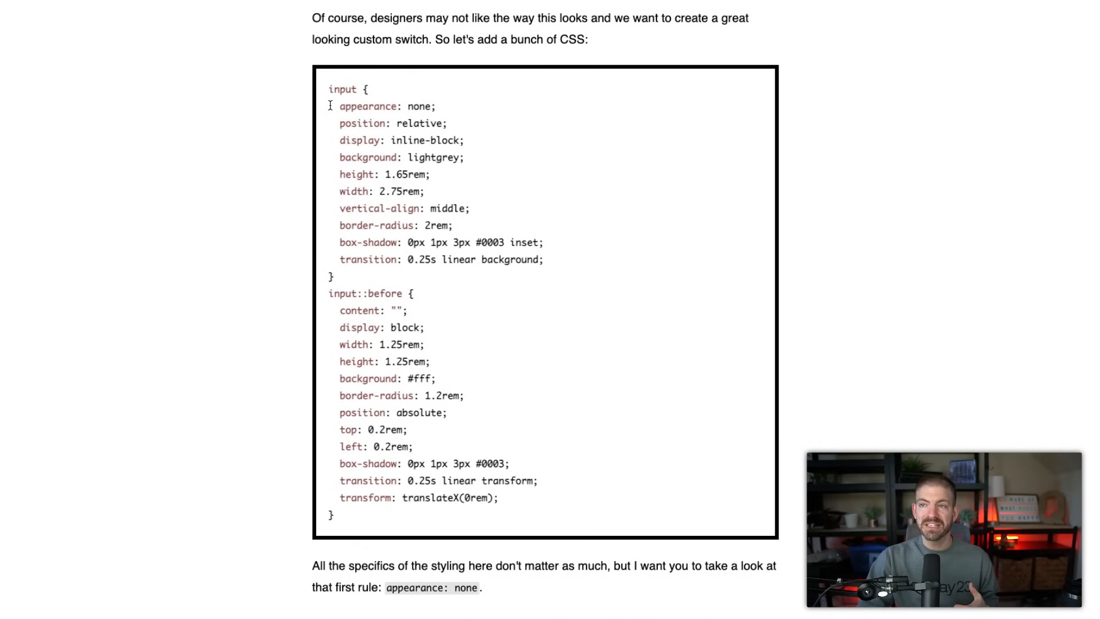
{"action": "double_click", "coordinate": [385, 105]}
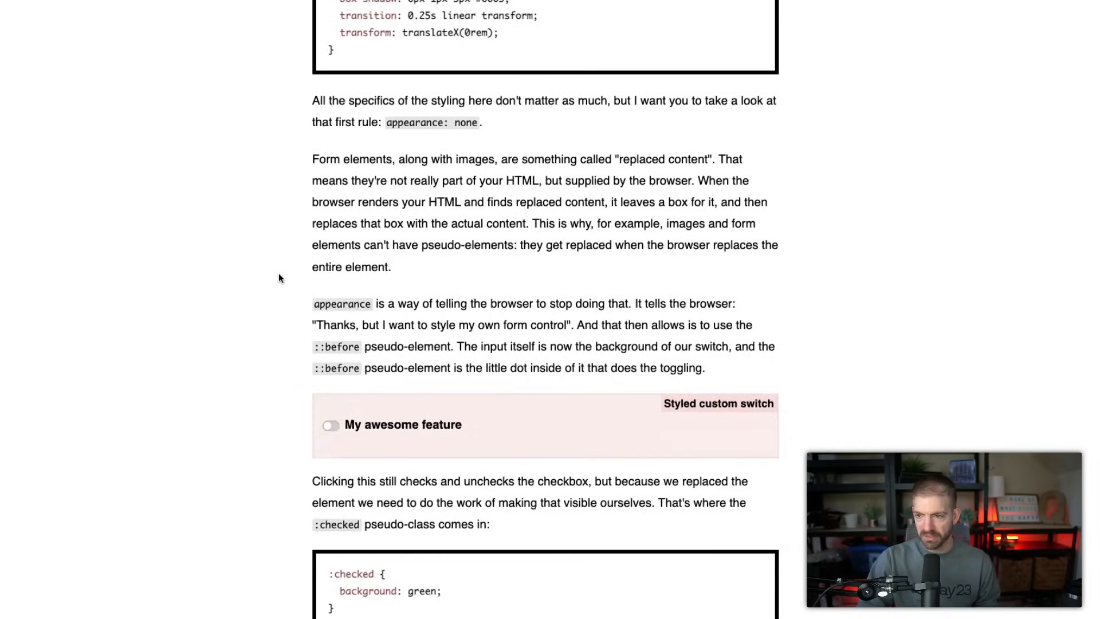
Turn the styled custom switch demo on.
{"action": "scroll", "scroll_direction": "down", "scroll_amount": 3}
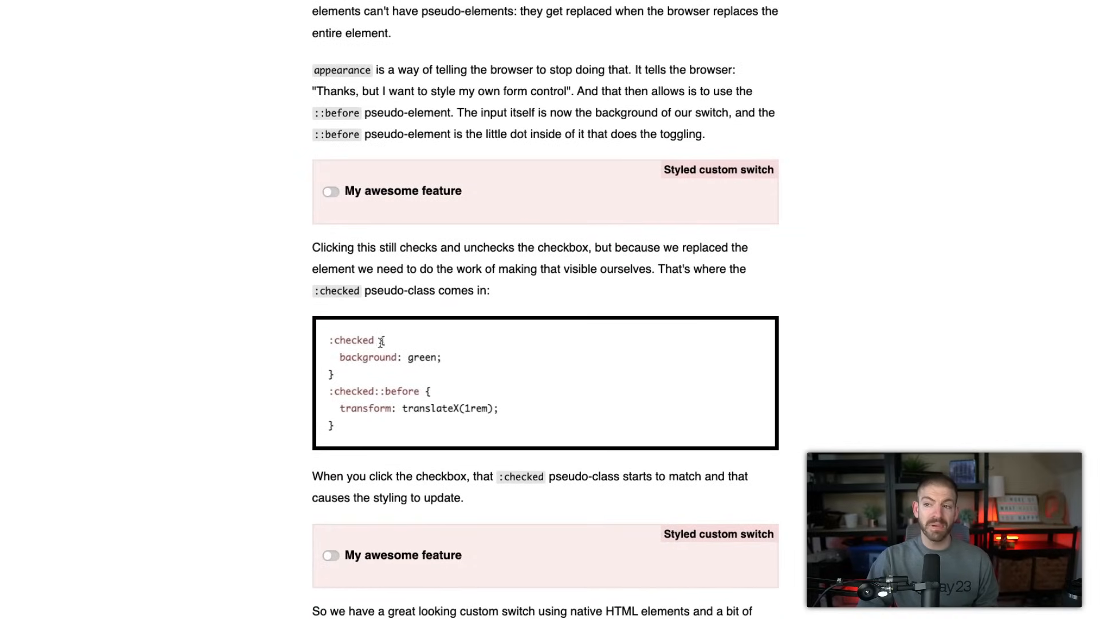
{"action": "mouse_move", "coordinate": [266, 378]}
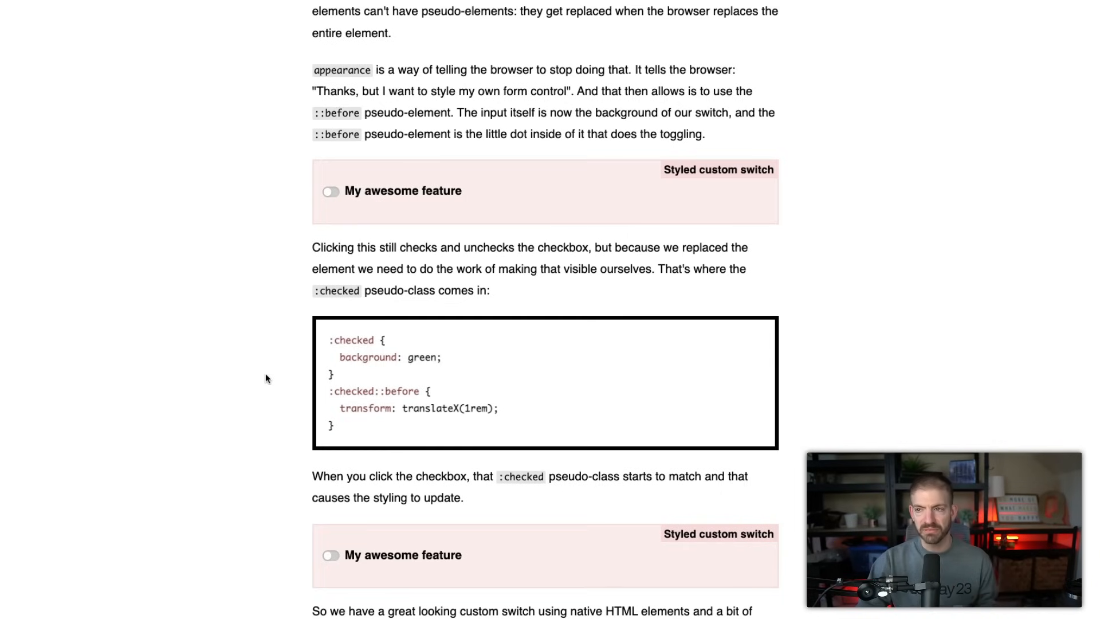
{"action": "scroll", "scroll_direction": "down", "scroll_amount": 3}
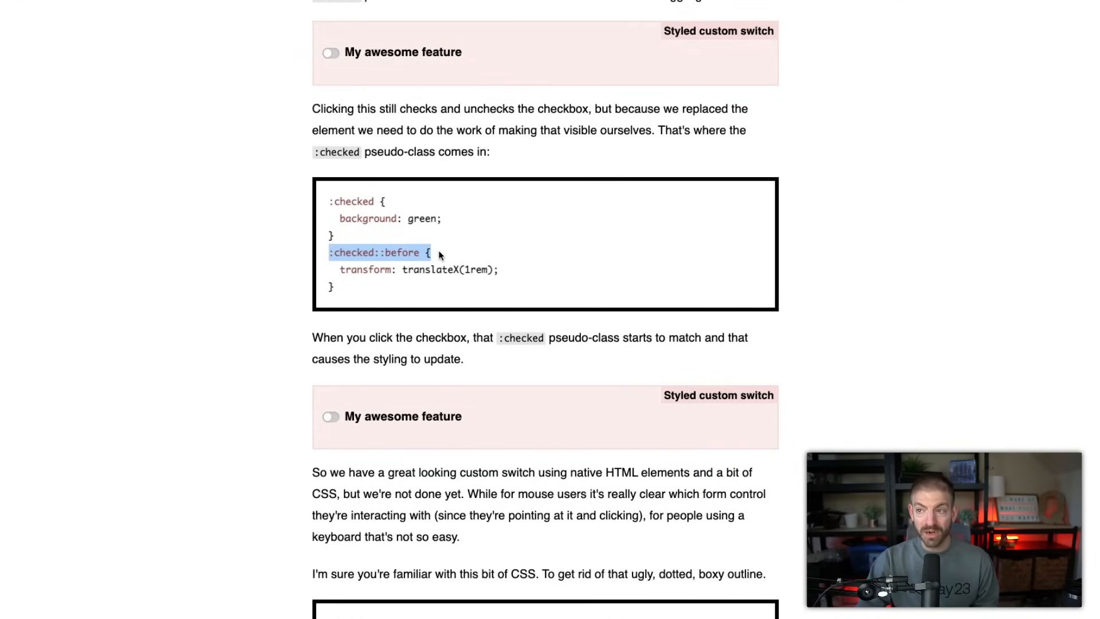
{"action": "left_click", "coordinate": [390, 358]}
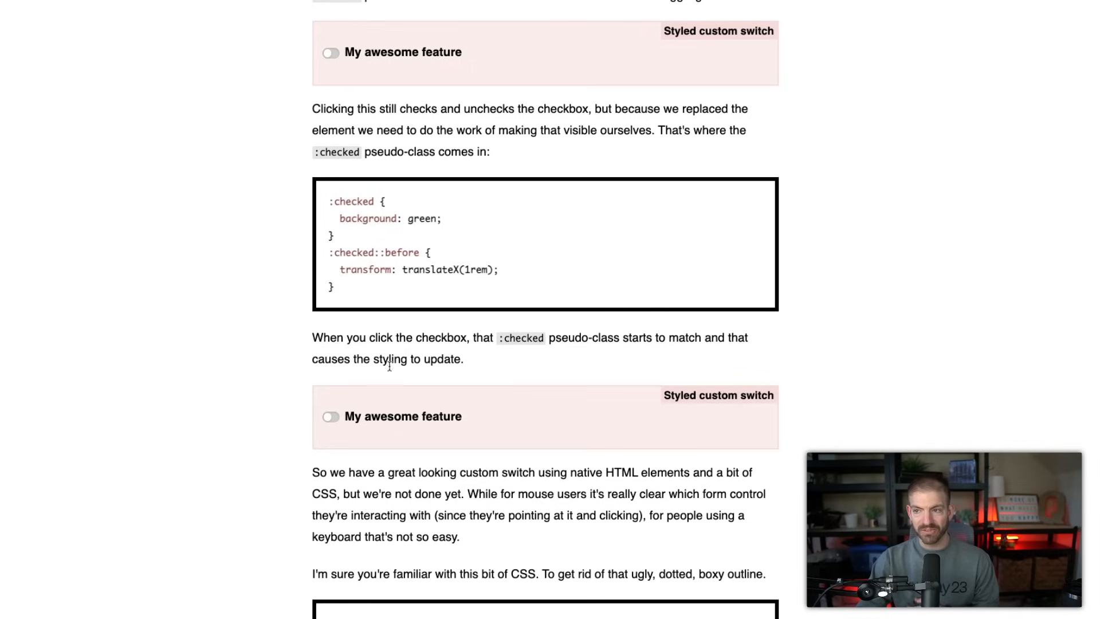
{"action": "left_click", "coordinate": [330, 416]}
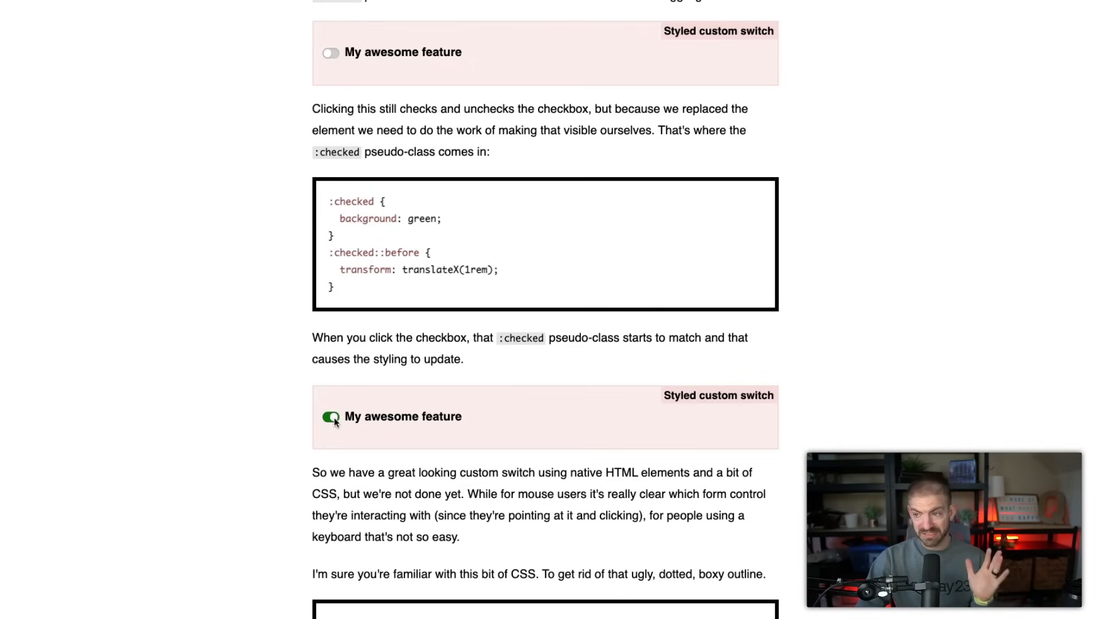
In the focus-visible section, switch the final custom checkbox on and back off.
{"action": "scroll", "scroll_direction": "down", "scroll_amount": 3}
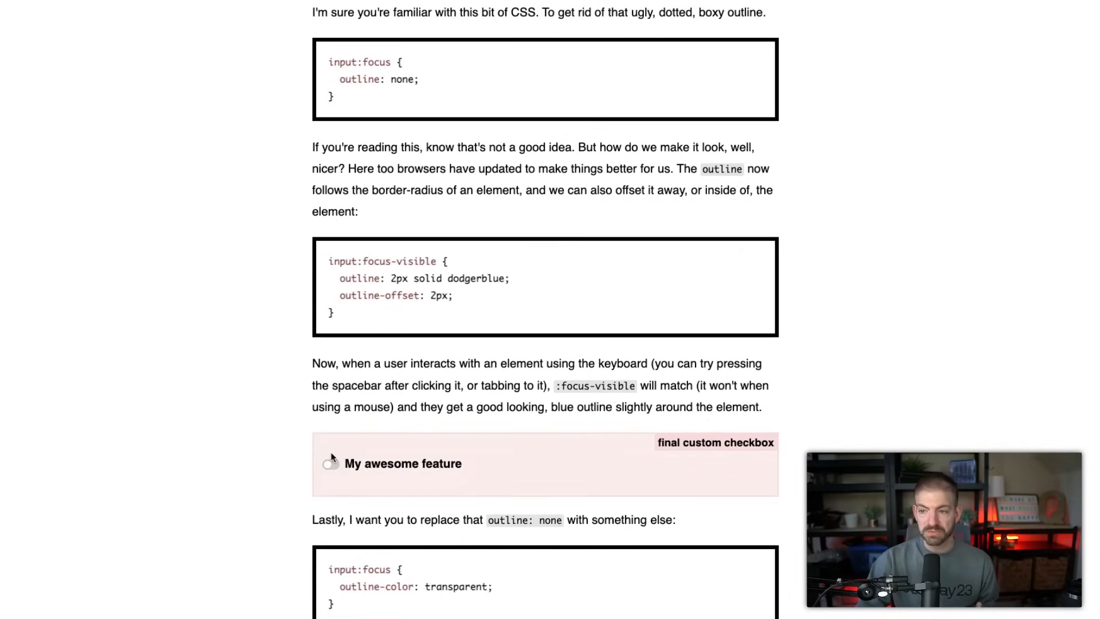
{"action": "left_click", "coordinate": [330, 463]}
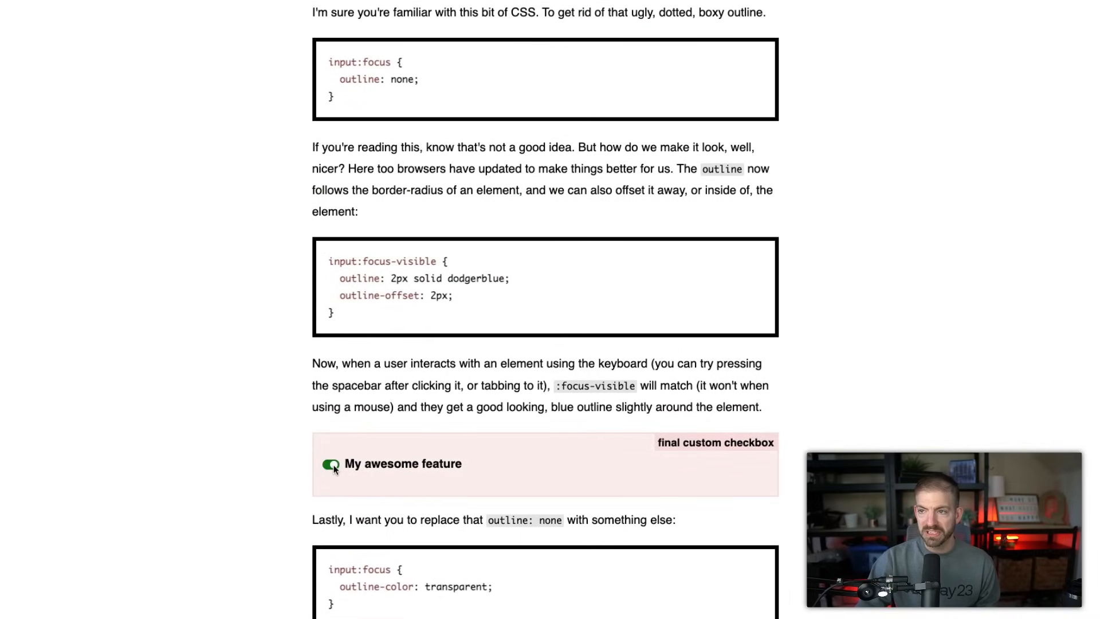
{"action": "left_click", "coordinate": [330, 464]}
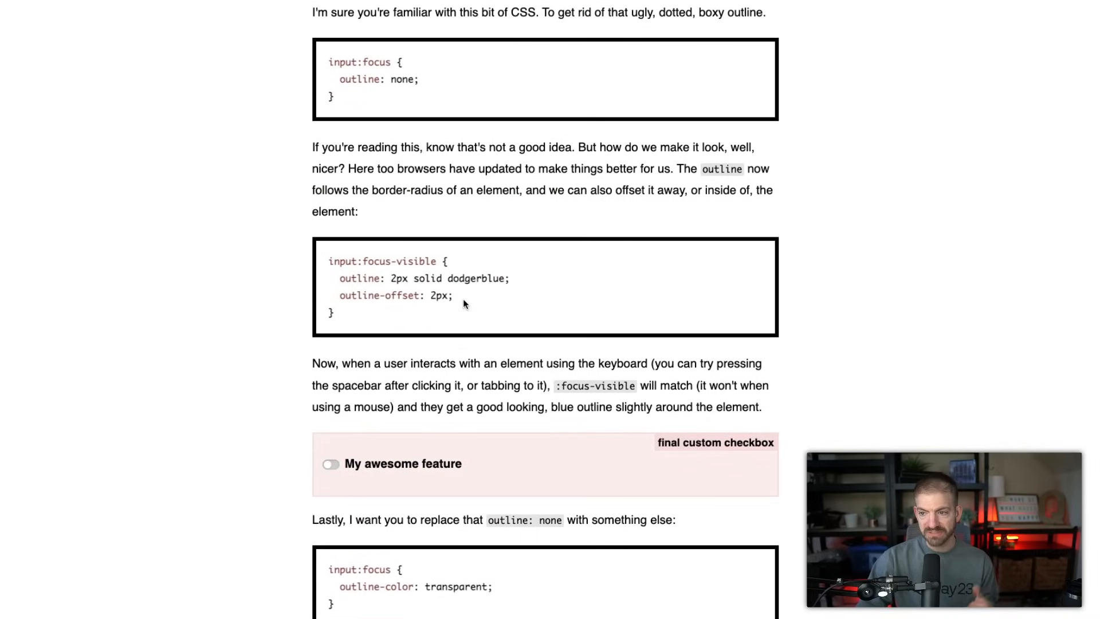
{"action": "scroll", "scroll_direction": "down", "scroll_amount": 3}
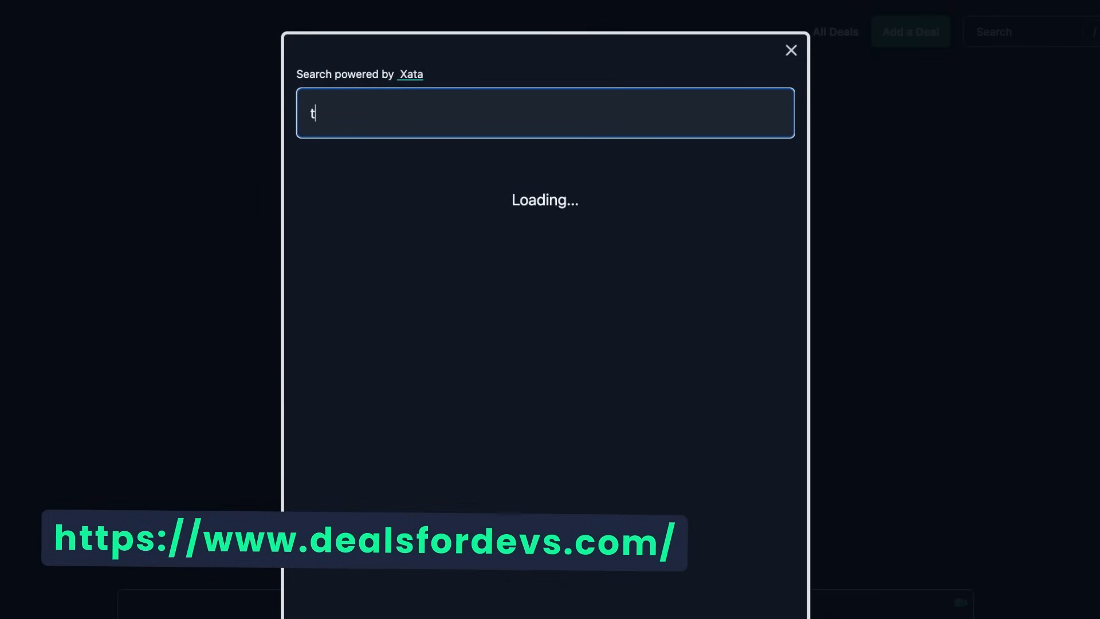
Enter 'typescript' as the Deals for Devs search query.
{"action": "type", "text": "ypescript"}
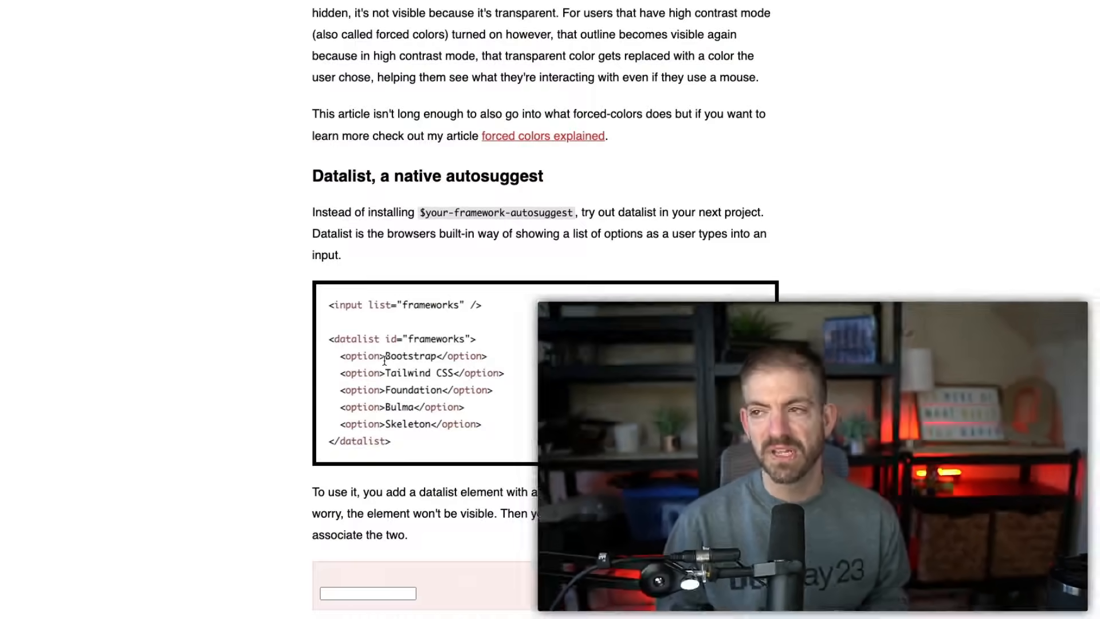
Focus the Datalist example input and continue down to the native color picker section.
{"action": "scroll", "scroll_direction": "down", "scroll_amount": 3}
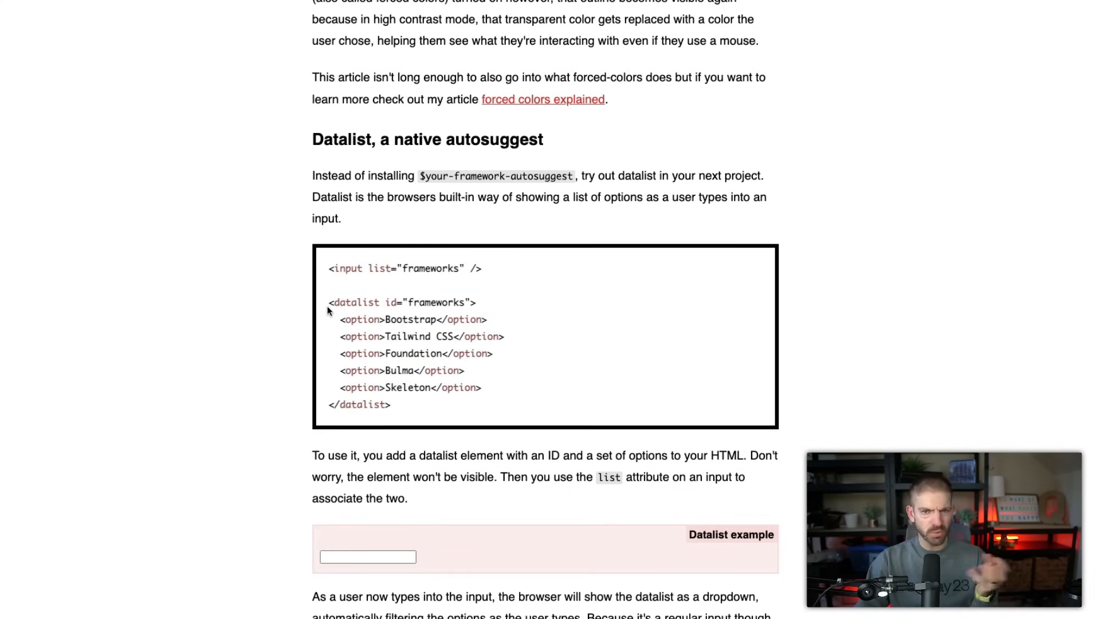
{"action": "mouse_move", "coordinate": [402, 413]}
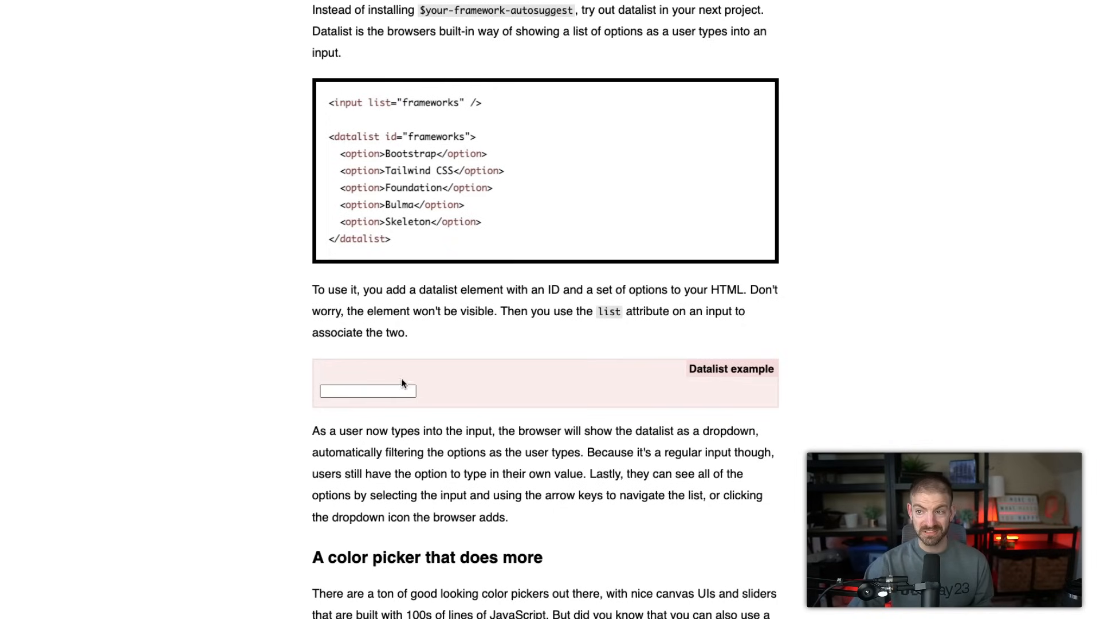
{"action": "left_click", "coordinate": [366, 389]}
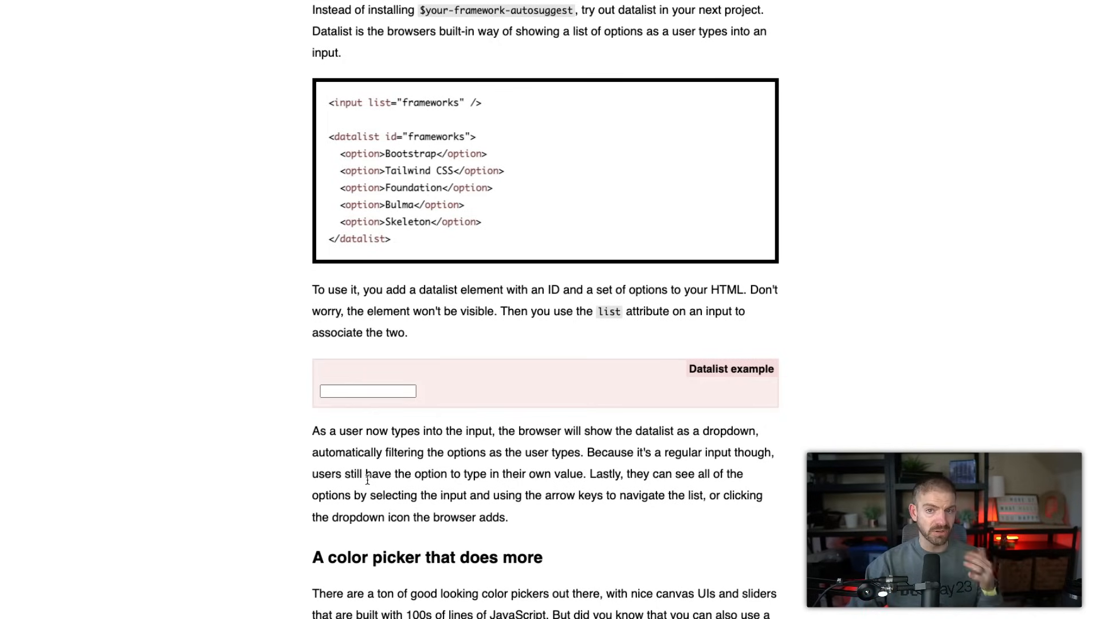
{"action": "scroll", "scroll_direction": "down", "scroll_amount": 3}
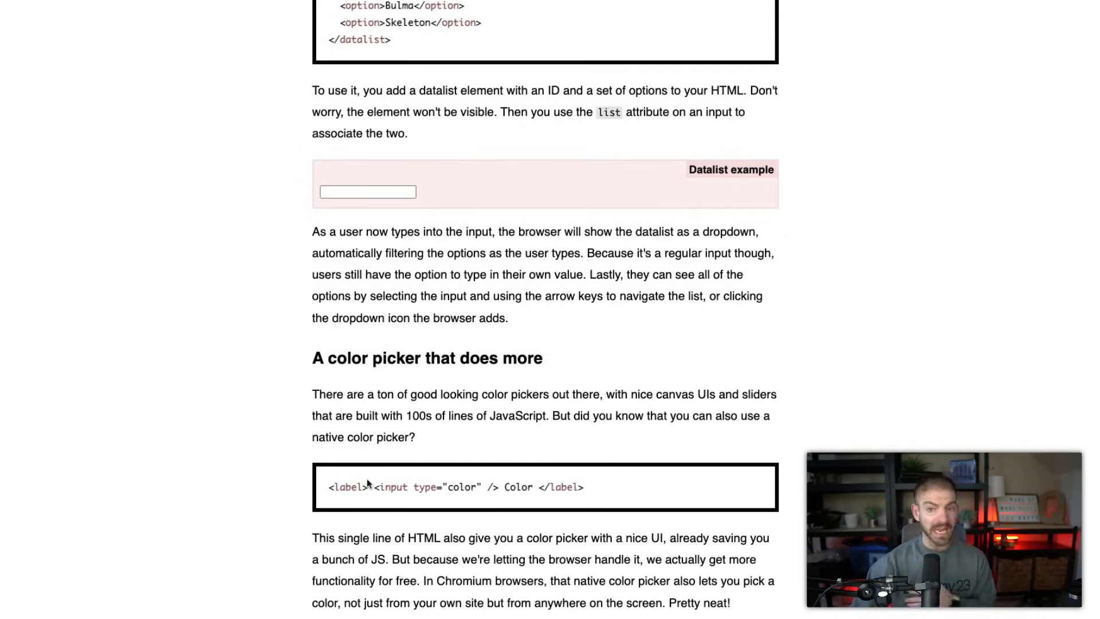
Pick a blue hue in the native color picker demo and show it as a HEX value.
{"action": "scroll", "scroll_direction": "down", "scroll_amount": 3}
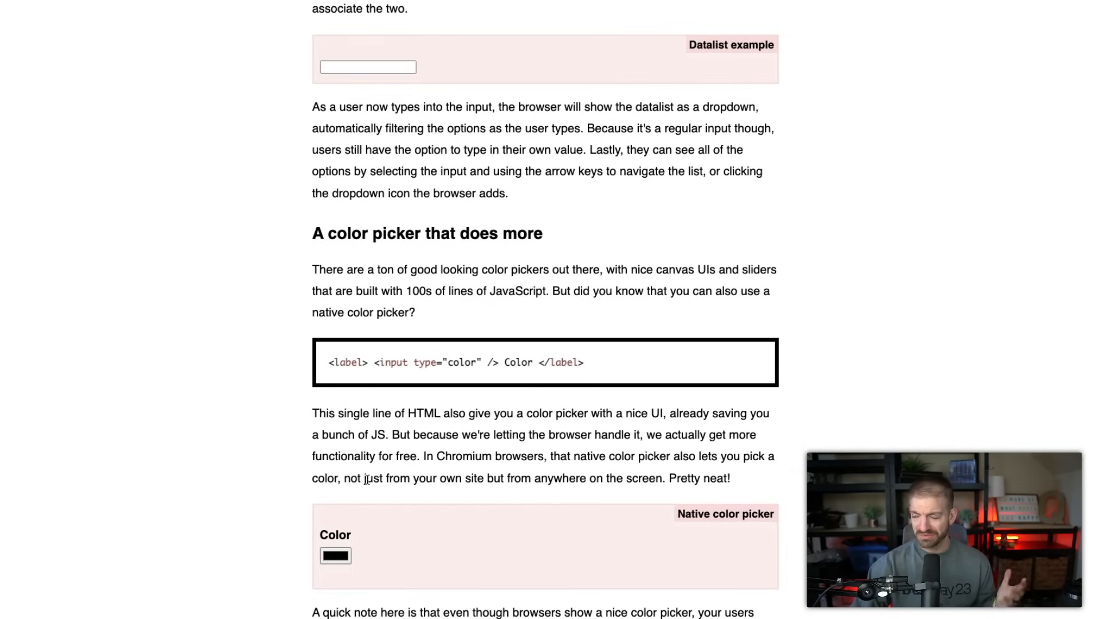
{"action": "scroll", "scroll_direction": "down", "scroll_amount": 3}
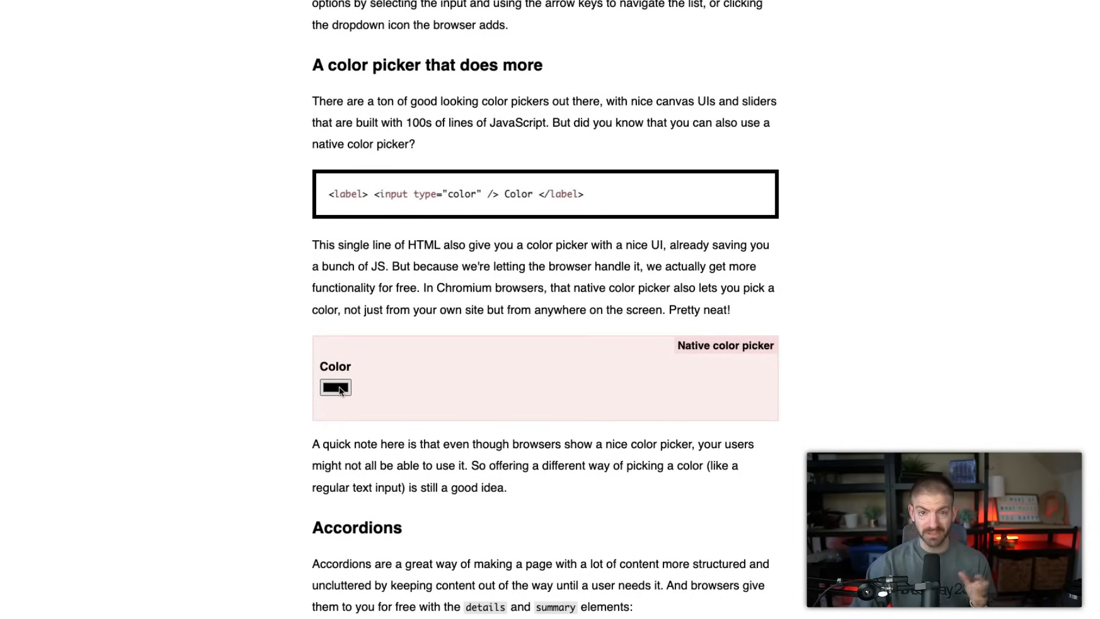
{"action": "left_click", "coordinate": [336, 387]}
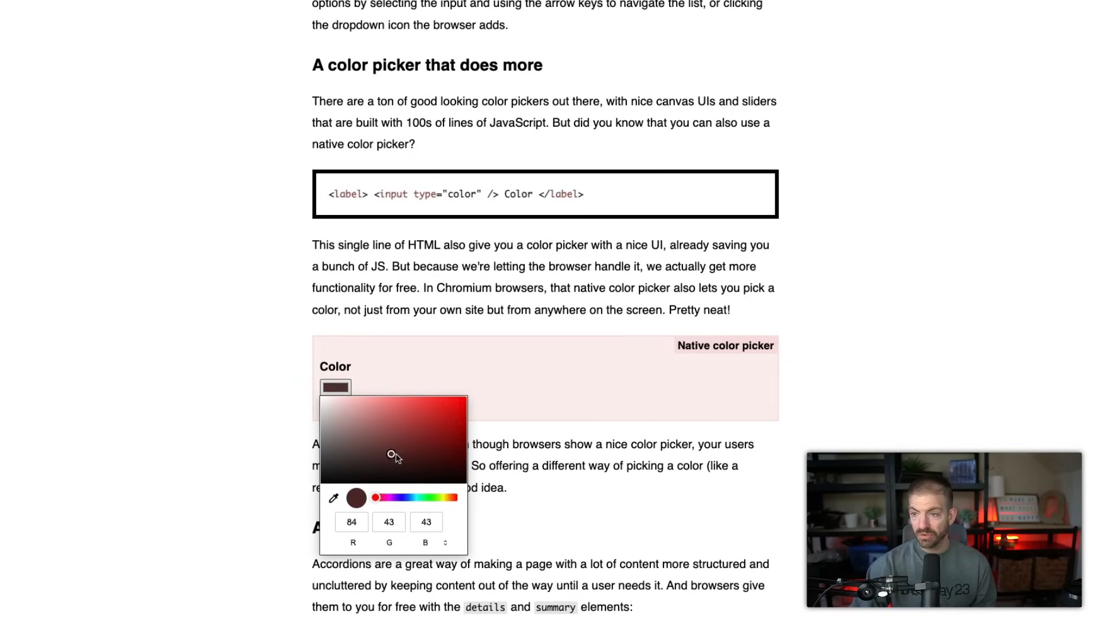
{"action": "left_click", "coordinate": [393, 435]}
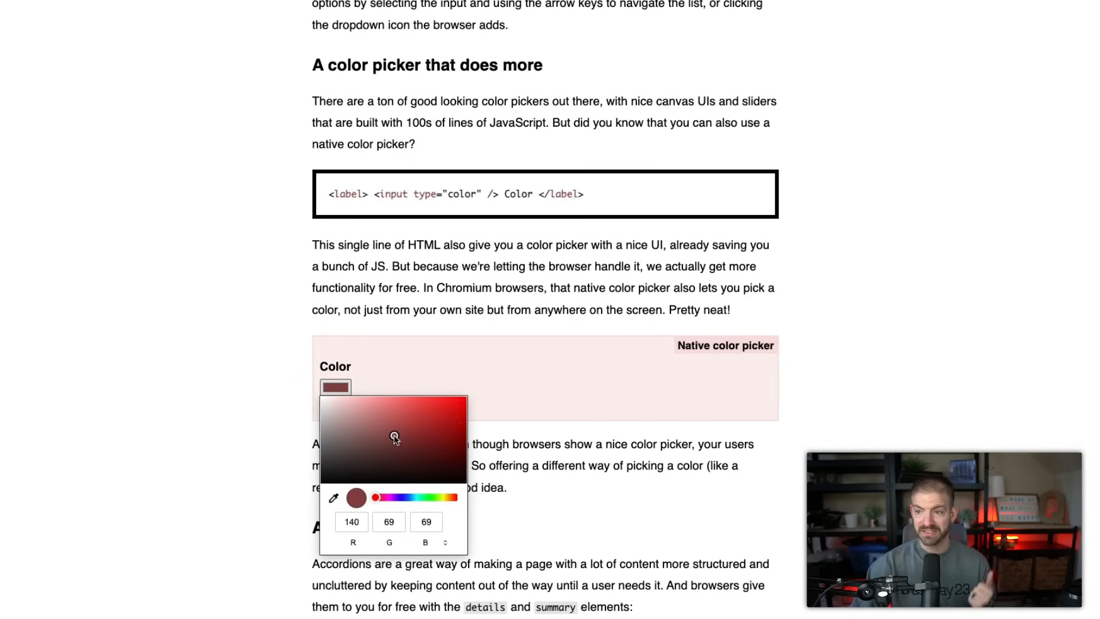
{"action": "mouse_move", "coordinate": [374, 506]}
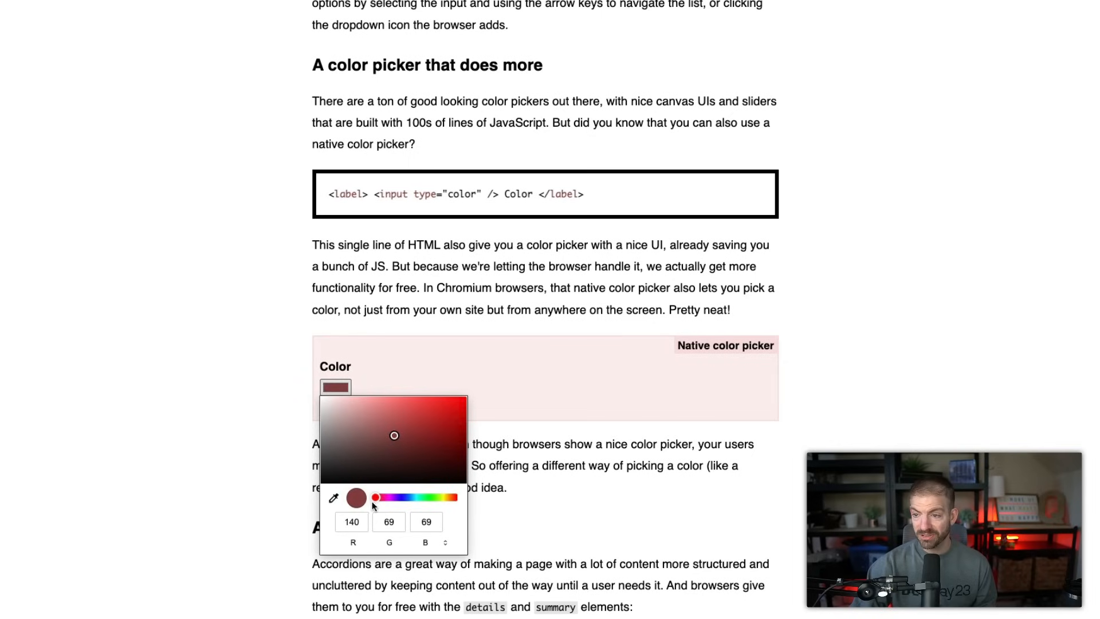
{"action": "left_click_drag", "start_coordinate": [373, 497], "coordinate": [408, 497]}
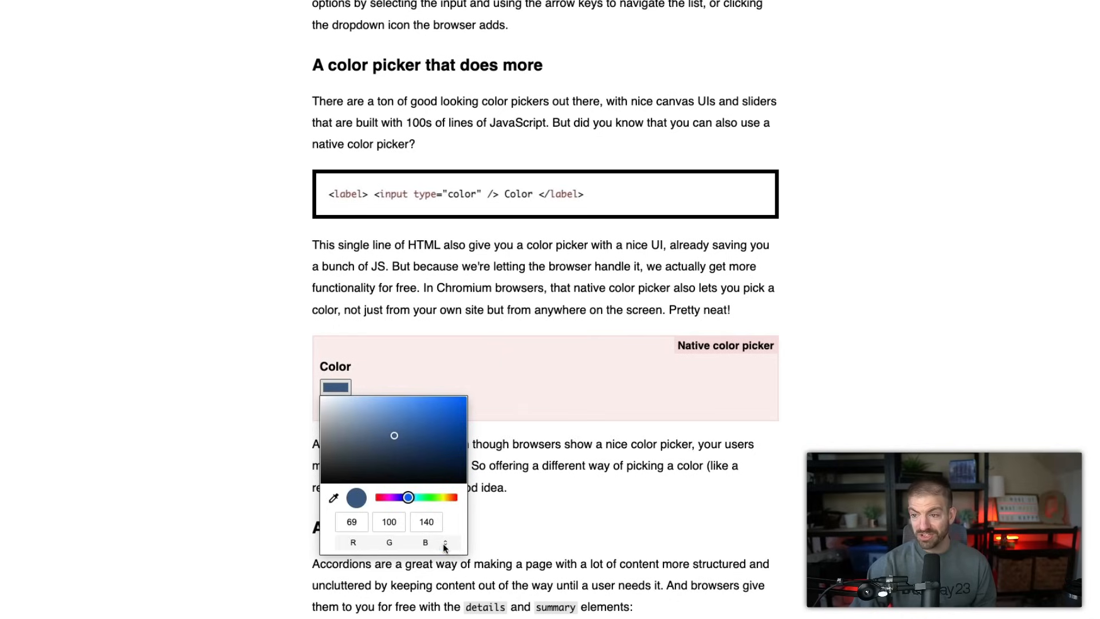
{"action": "left_click", "coordinate": [446, 542]}
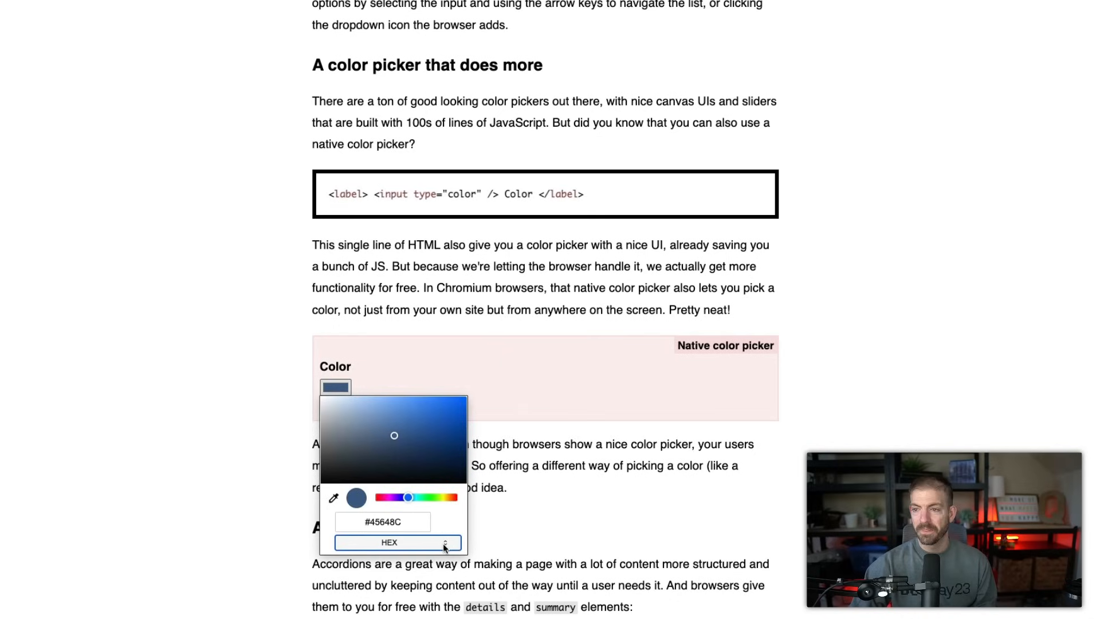
{"action": "mouse_move", "coordinate": [493, 480]}
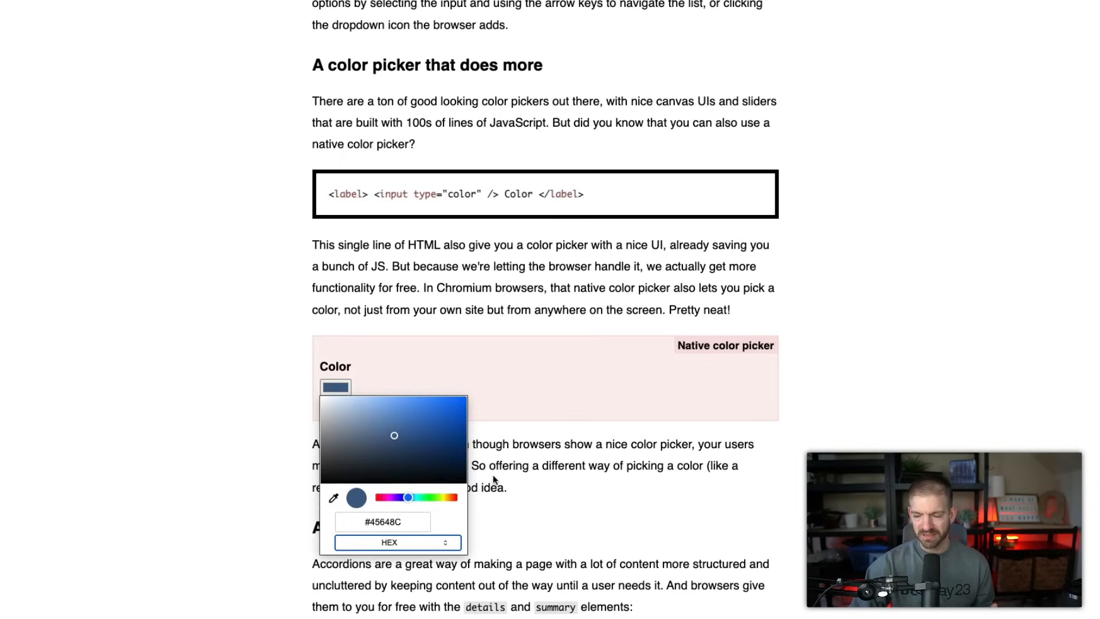
{"action": "left_click", "coordinate": [351, 413]}
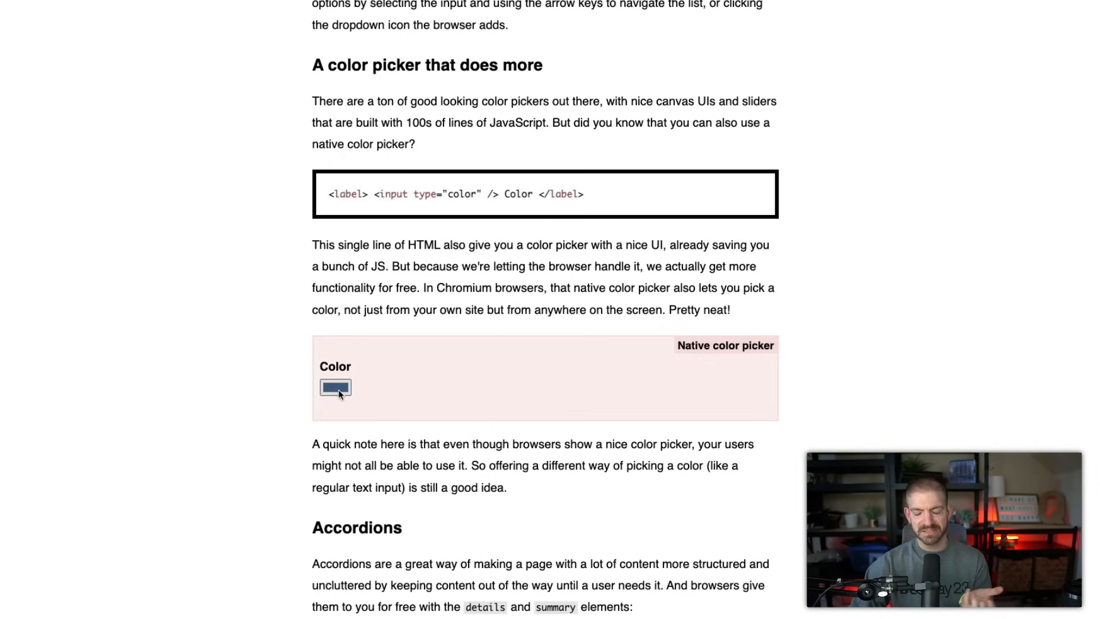
Change the picker to a brighter blue and close it, moving on to the Accordions section.
{"action": "left_click", "coordinate": [336, 387]}
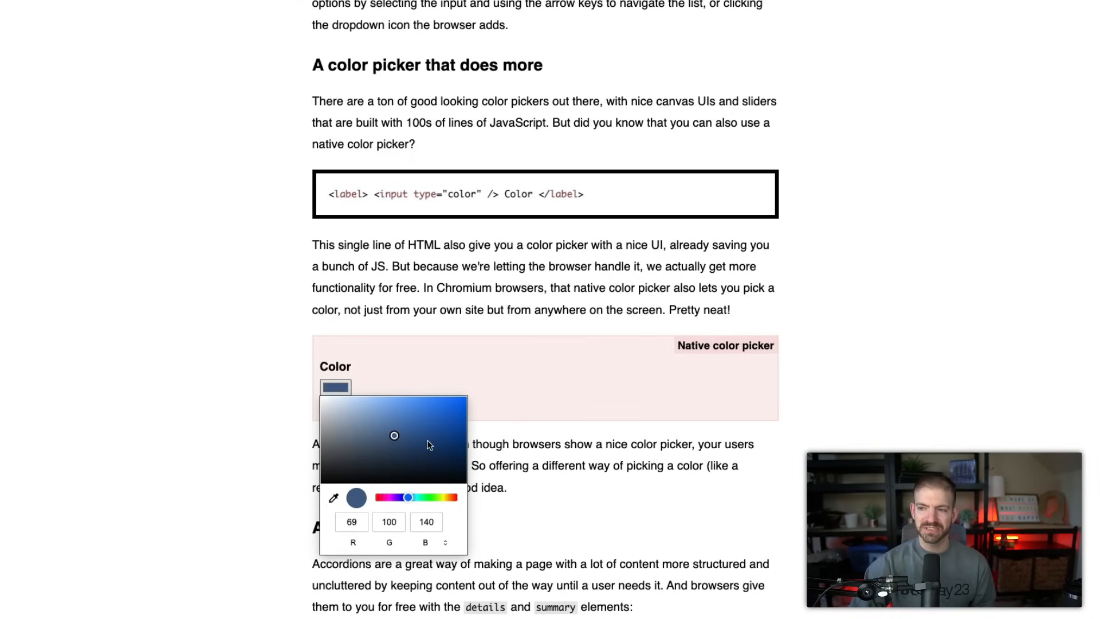
{"action": "left_click", "coordinate": [432, 419]}
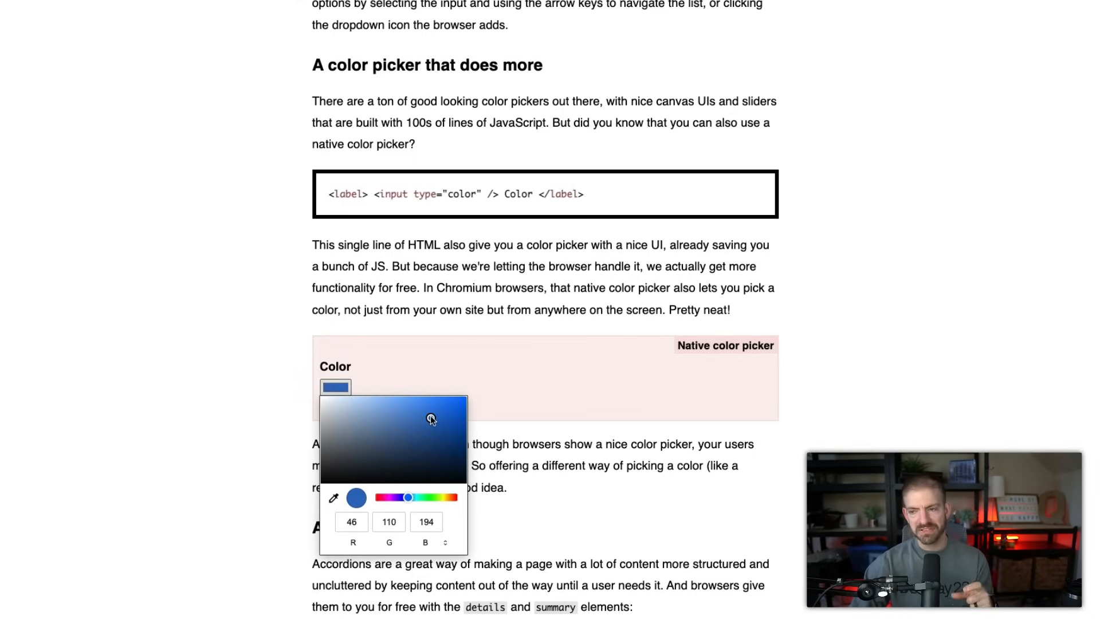
{"action": "mouse_move", "coordinate": [413, 467]}
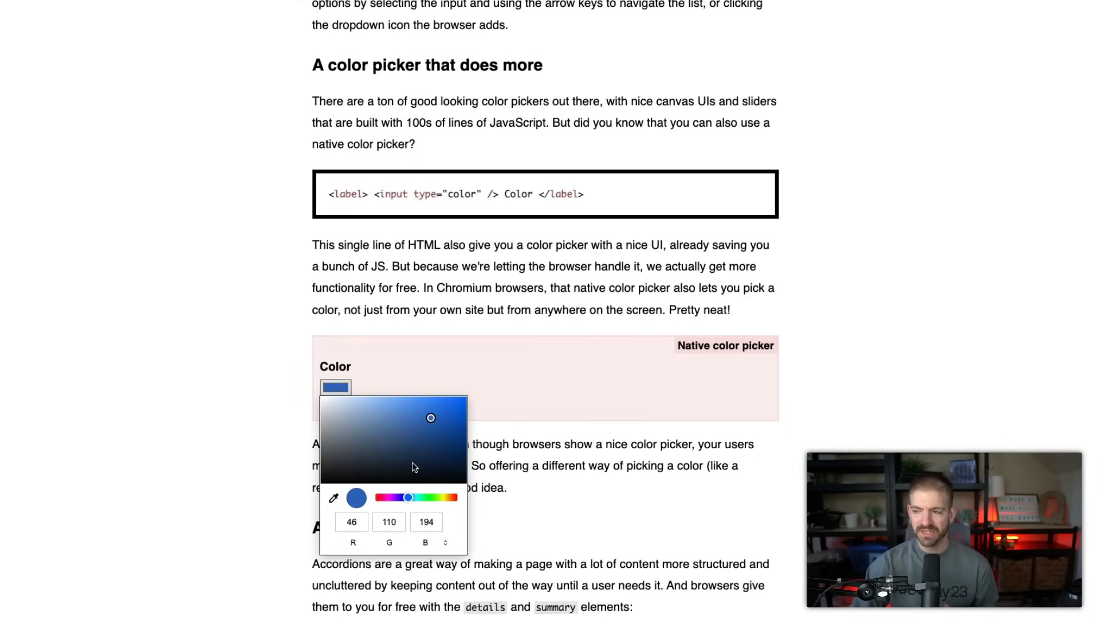
{"action": "left_click", "coordinate": [336, 387]}
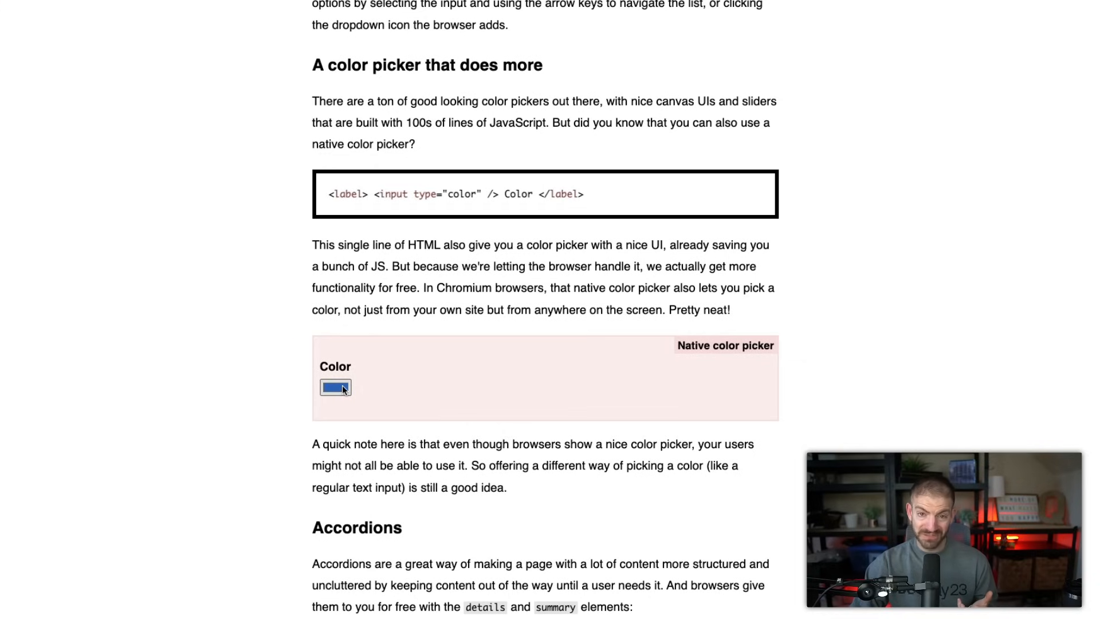
{"action": "left_click", "coordinate": [335, 387]}
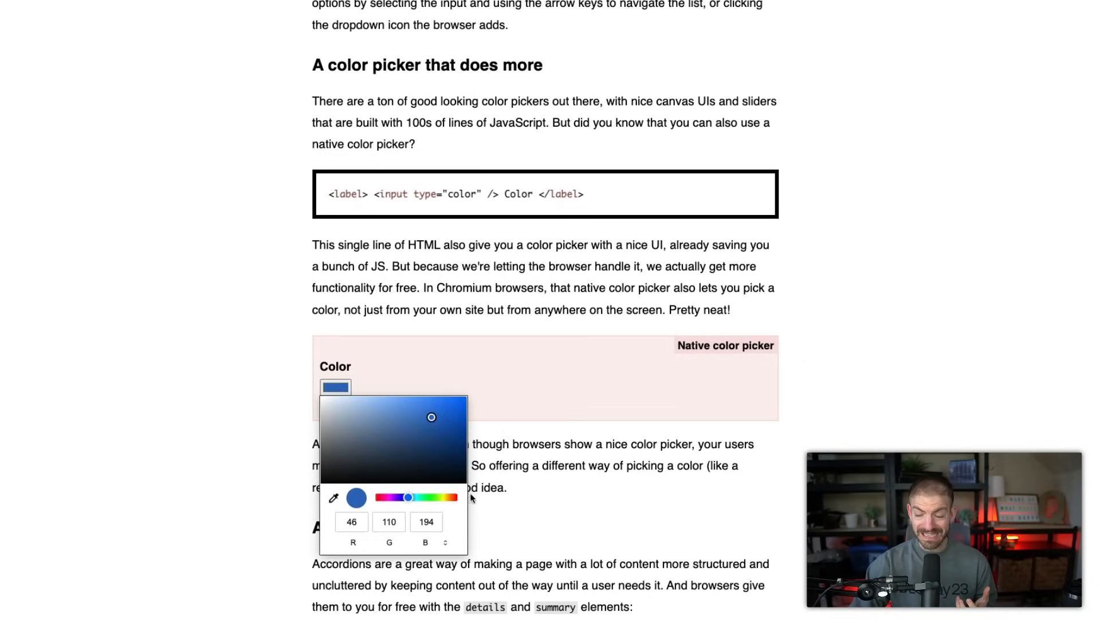
{"action": "left_click", "coordinate": [601, 337]}
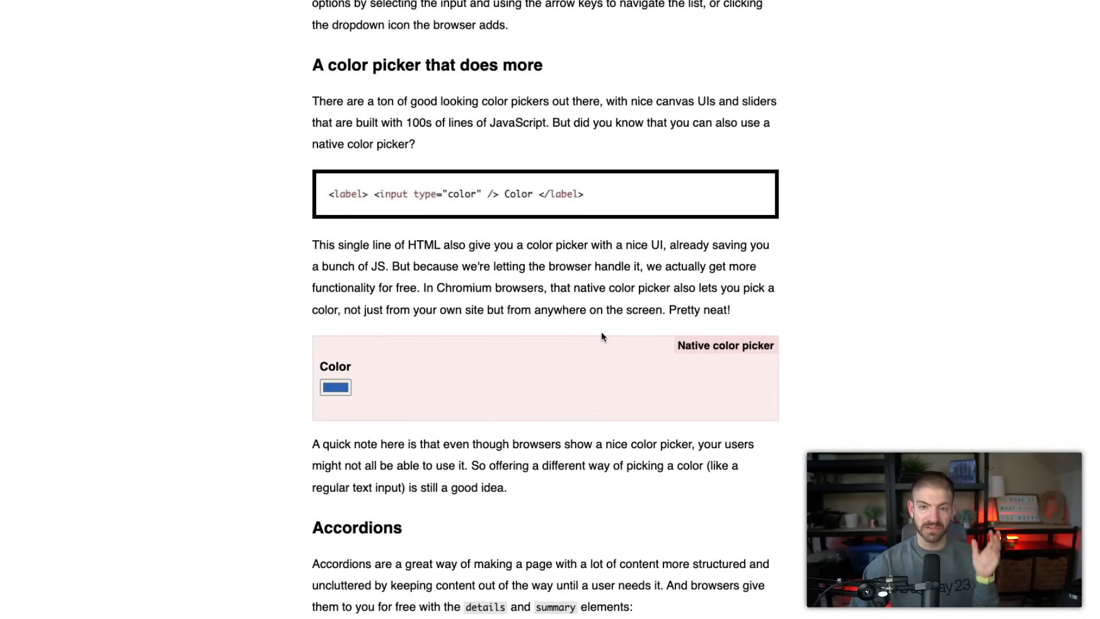
{"action": "scroll", "scroll_direction": "down", "scroll_amount": 3}
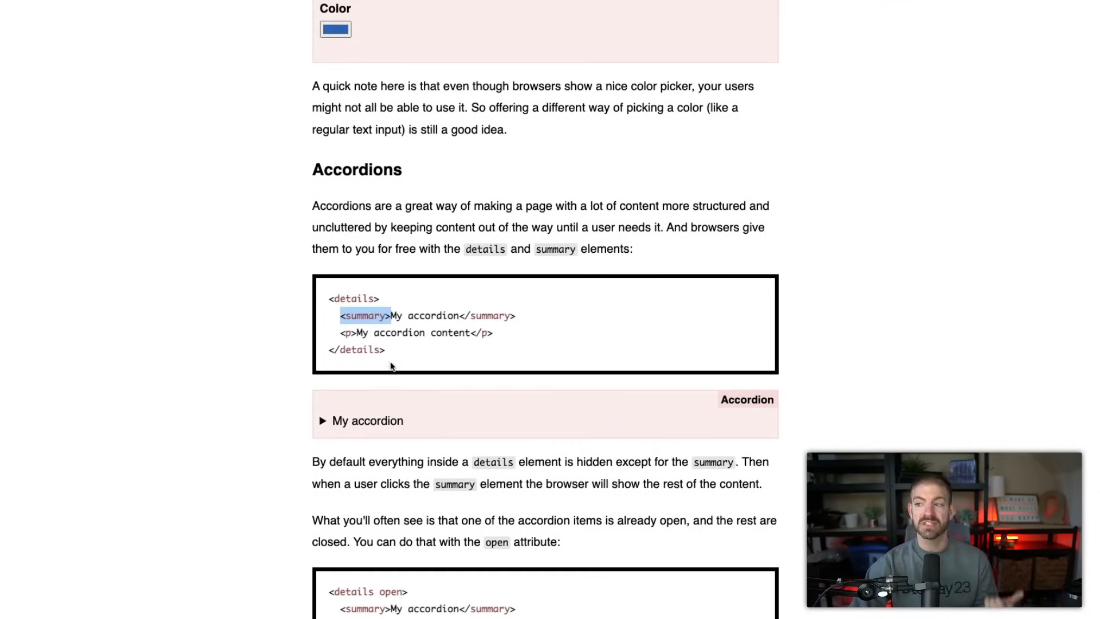
{"action": "mouse_move", "coordinate": [400, 421]}
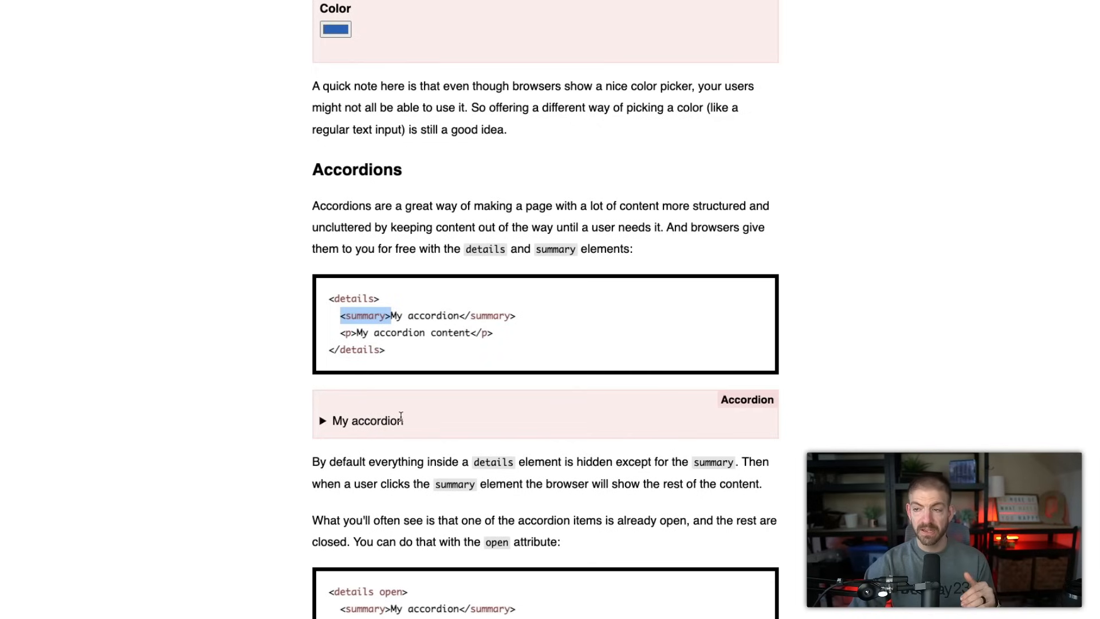
Expand the My accordion demo and select its accordion content code line.
{"action": "left_click", "coordinate": [364, 421]}
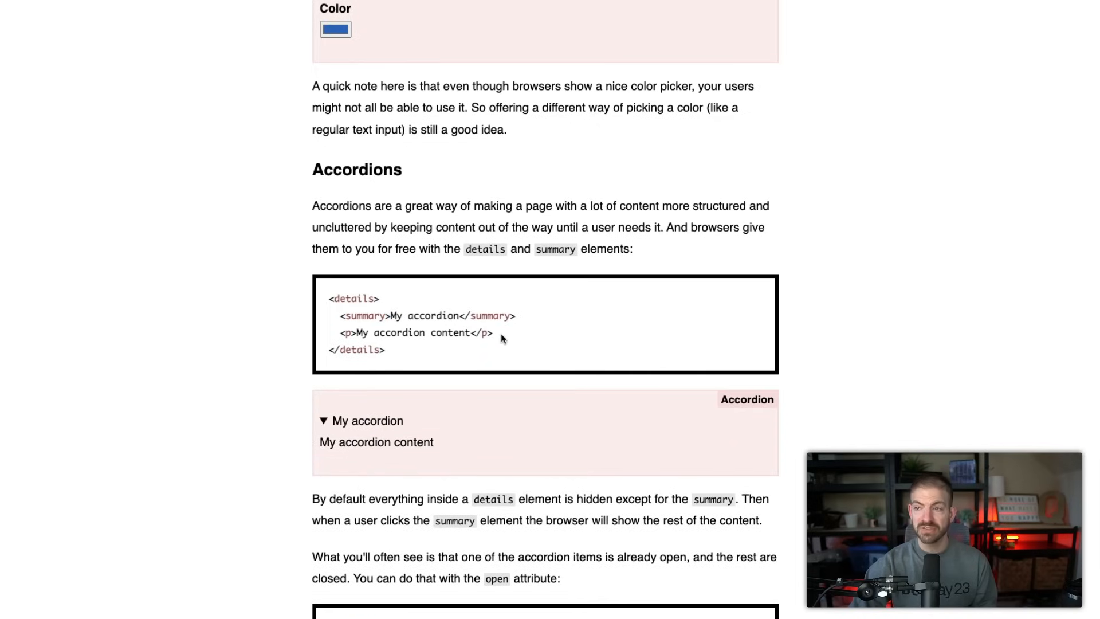
{"action": "triple_click", "coordinate": [417, 332]}
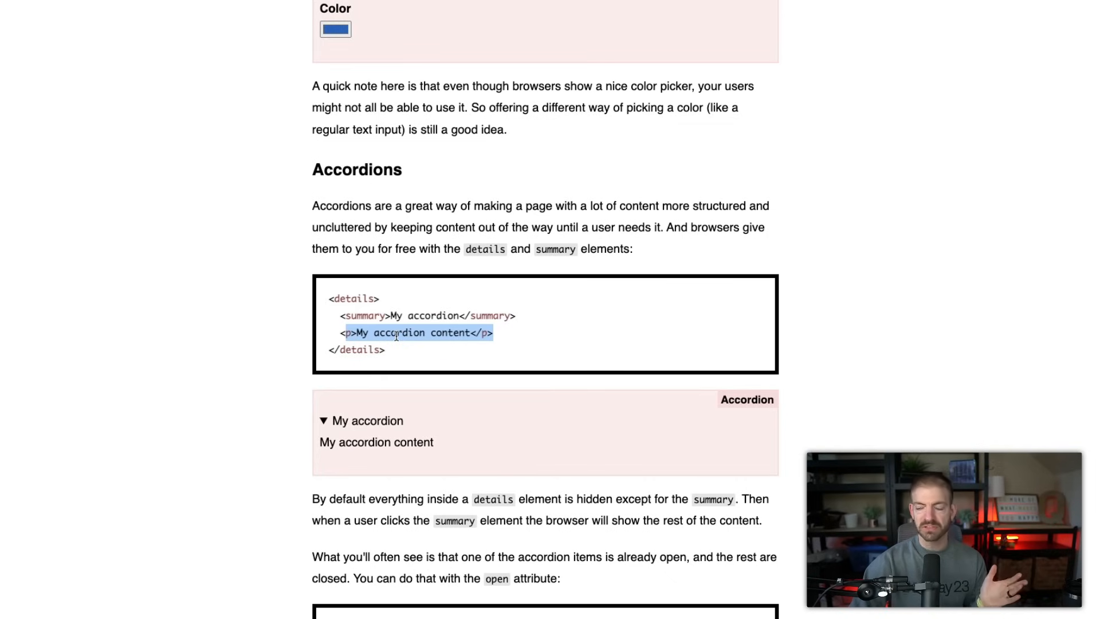
{"action": "scroll", "scroll_direction": "down", "scroll_amount": 3}
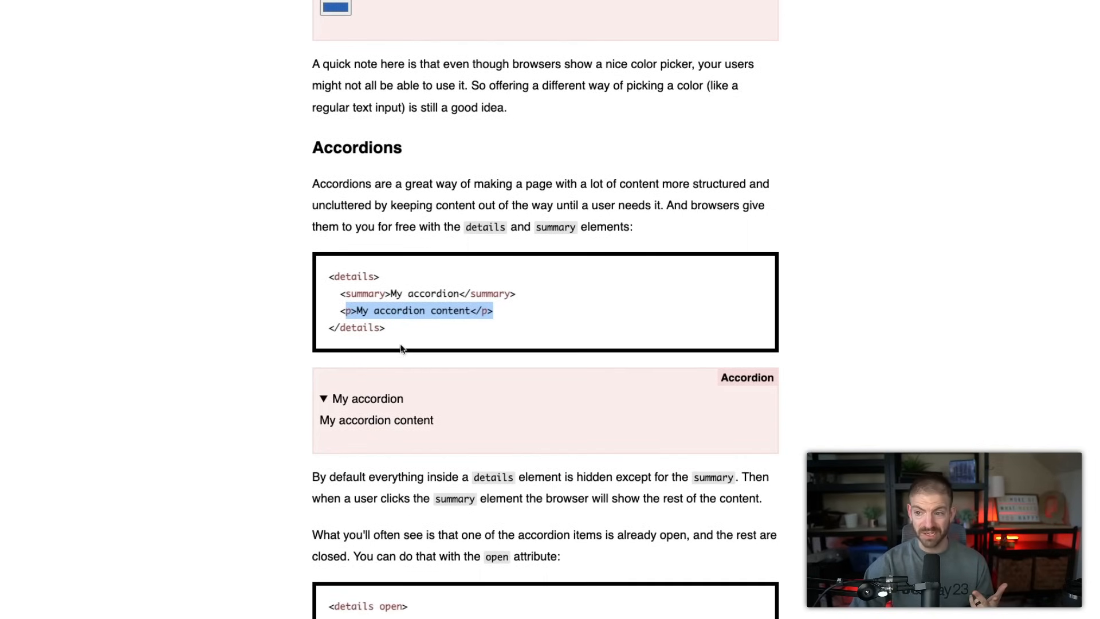
{"action": "scroll", "scroll_direction": "down", "scroll_amount": 3}
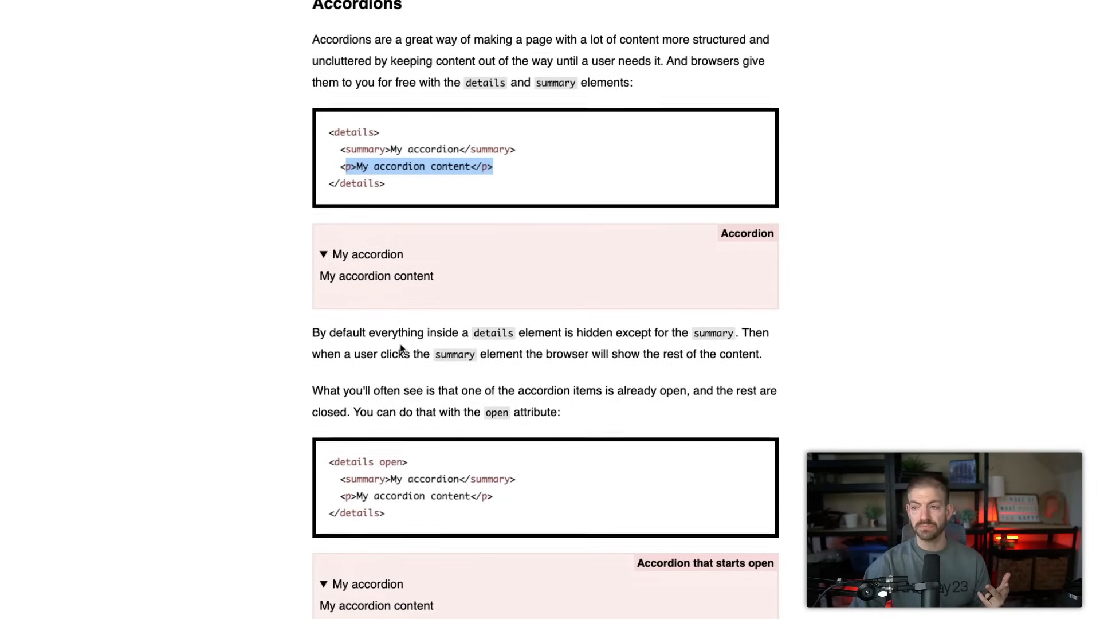
{"action": "scroll", "scroll_direction": "down", "scroll_amount": 3}
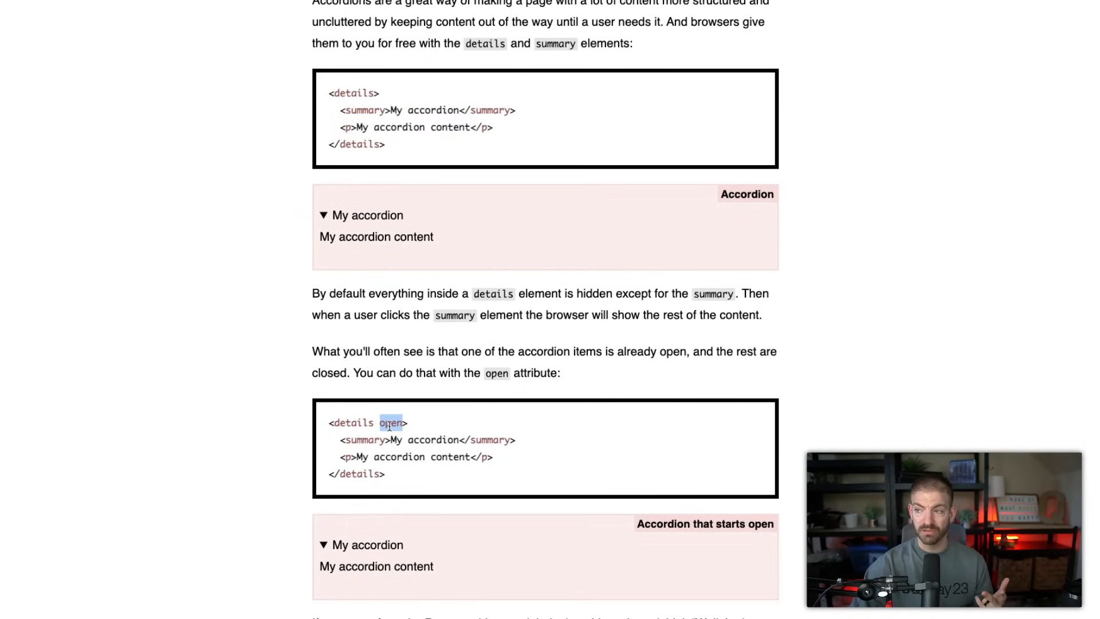
Expand the accordion with styled markers and read its notes on marker styling limits.
{"action": "scroll", "scroll_direction": "down", "scroll_amount": 3}
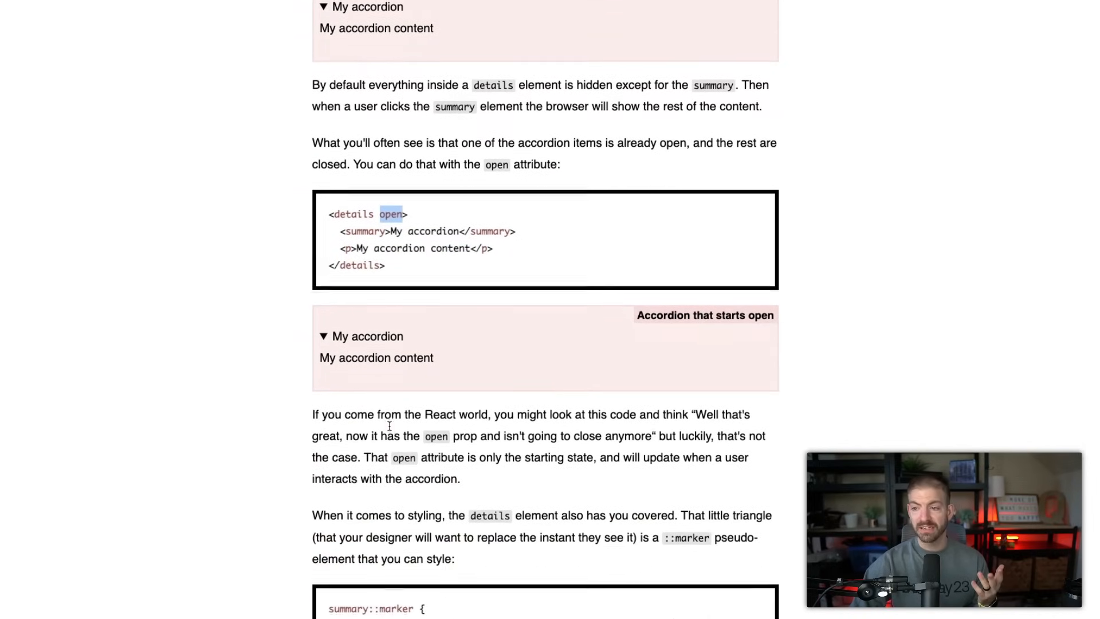
{"action": "scroll", "scroll_direction": "down", "scroll_amount": 3}
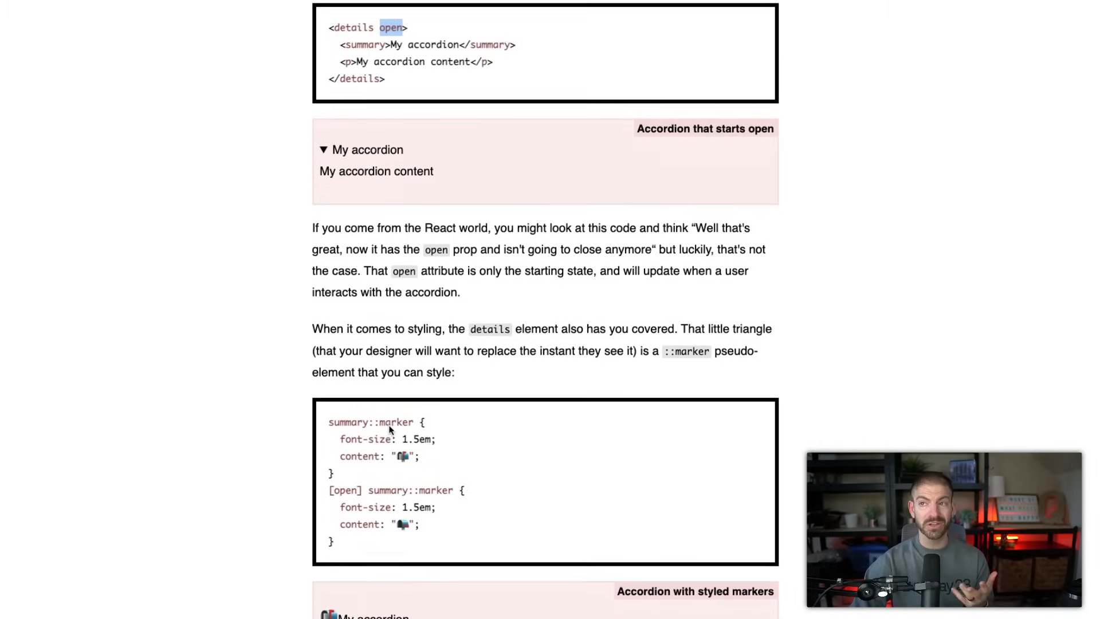
{"action": "scroll", "scroll_direction": "down", "scroll_amount": 3}
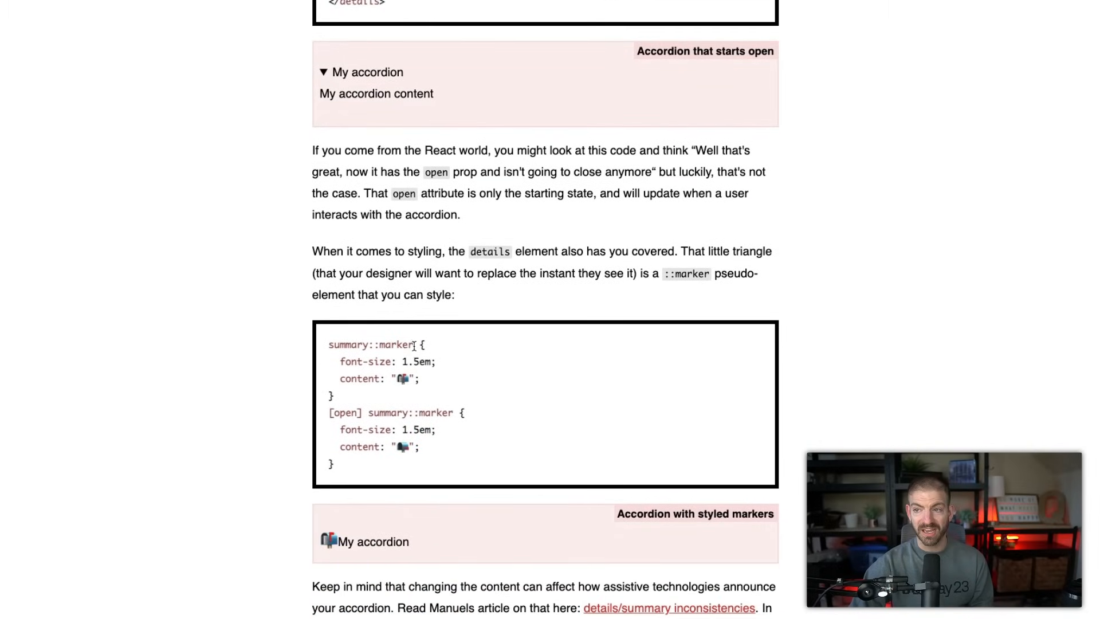
{"action": "double_click", "coordinate": [393, 345]}
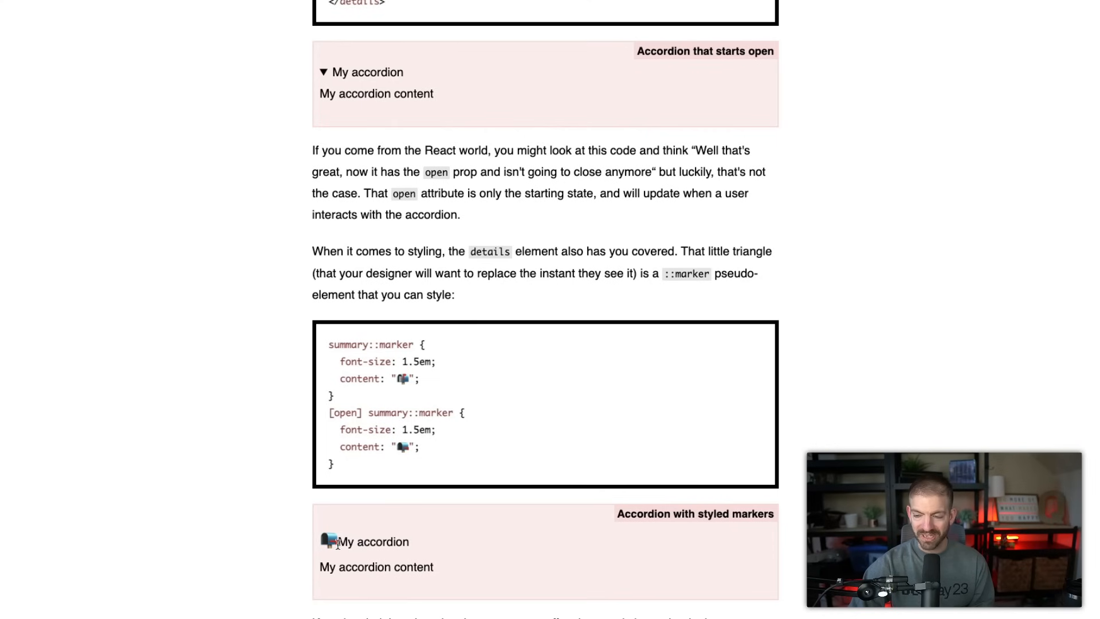
{"action": "scroll", "scroll_direction": "down", "scroll_amount": 3}
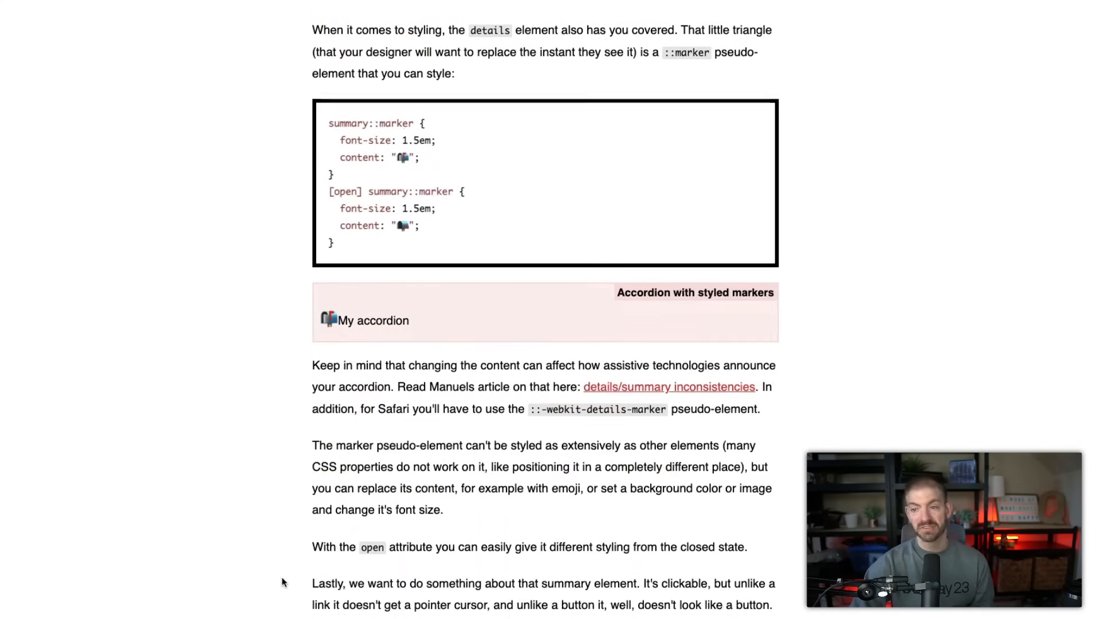
Reach Dialog modals and highlight the form method="dialog" line in the example code.
{"action": "scroll", "scroll_direction": "down", "scroll_amount": 3}
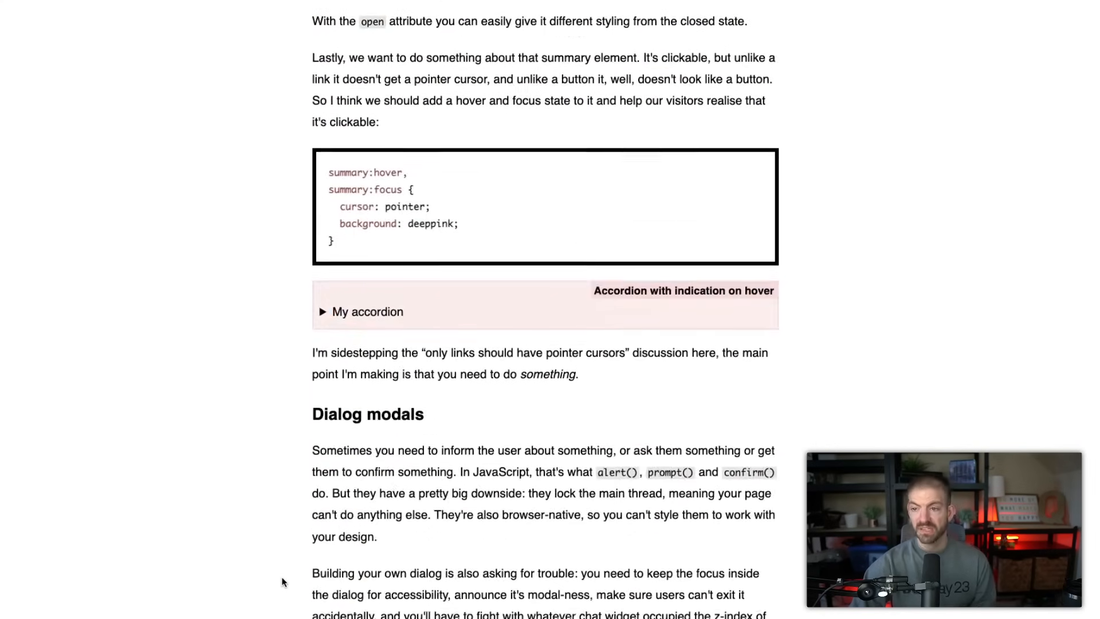
{"action": "scroll", "scroll_direction": "down", "scroll_amount": 3}
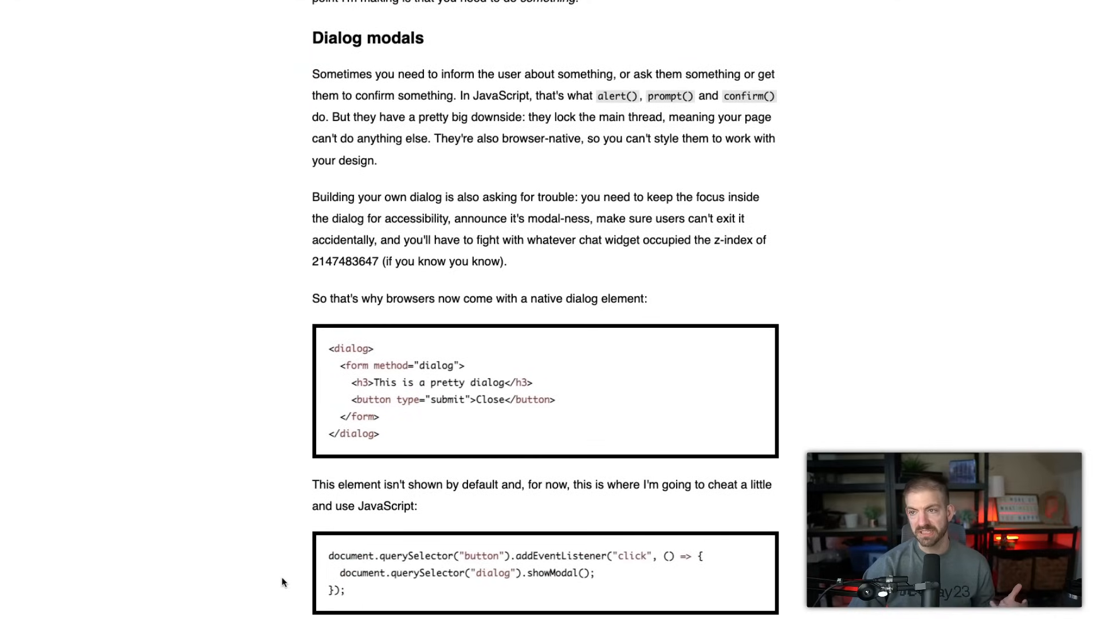
{"action": "mouse_move", "coordinate": [377, 351]}
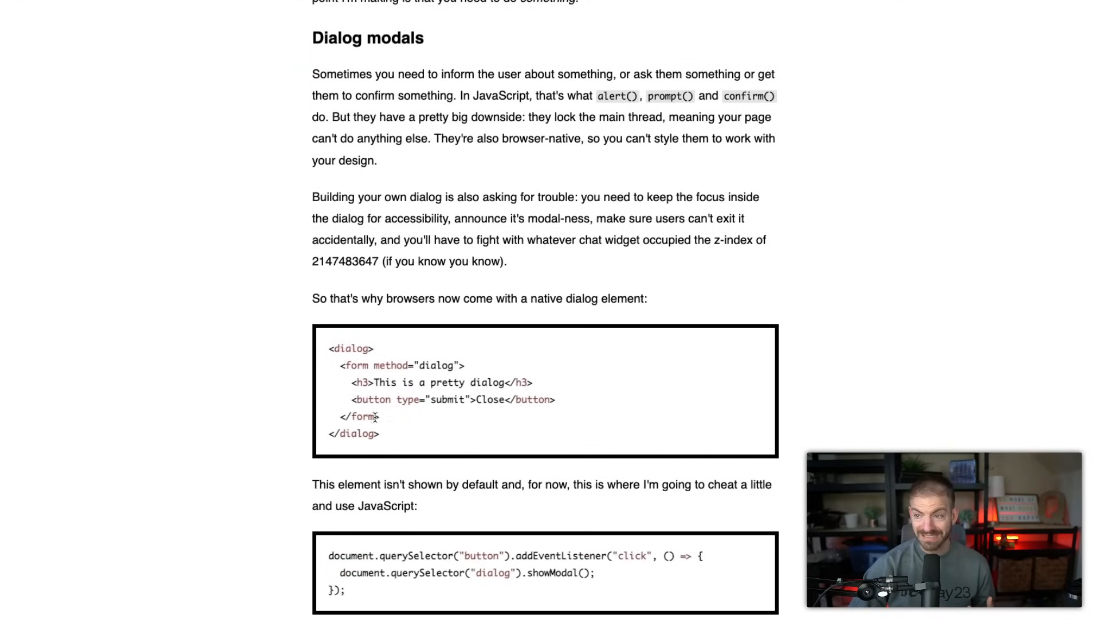
{"action": "left_click_drag", "start_coordinate": [340, 365], "coordinate": [379, 416]}
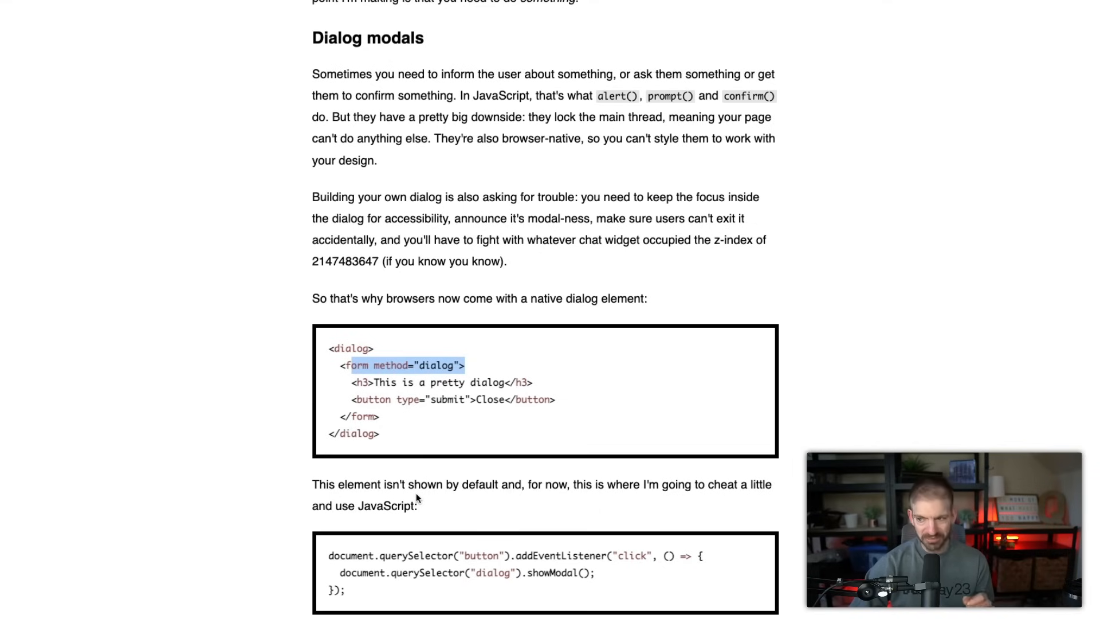
{"action": "scroll", "scroll_direction": "down", "scroll_amount": 3}
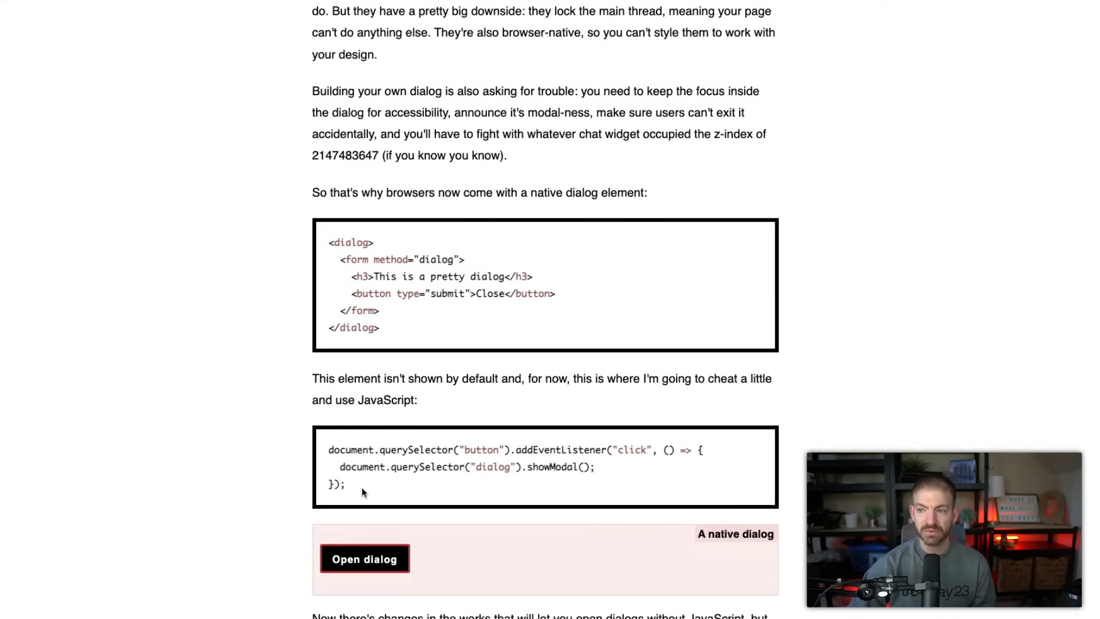
Open and close the native pretty dialog demo a couple of times.
{"action": "left_click", "coordinate": [364, 558]}
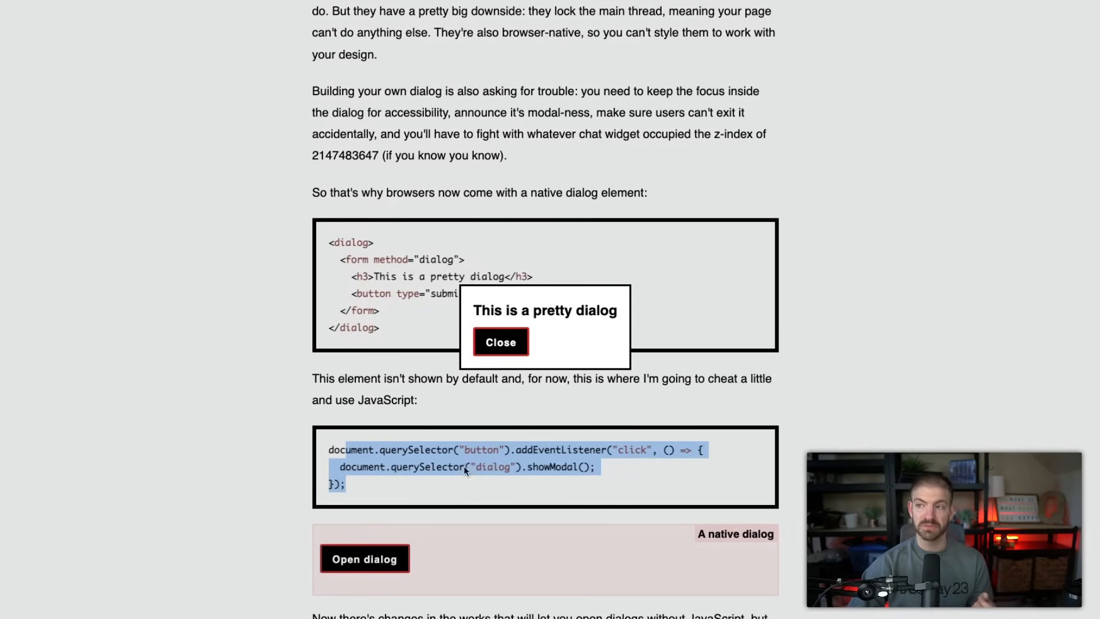
{"action": "left_click", "coordinate": [501, 343]}
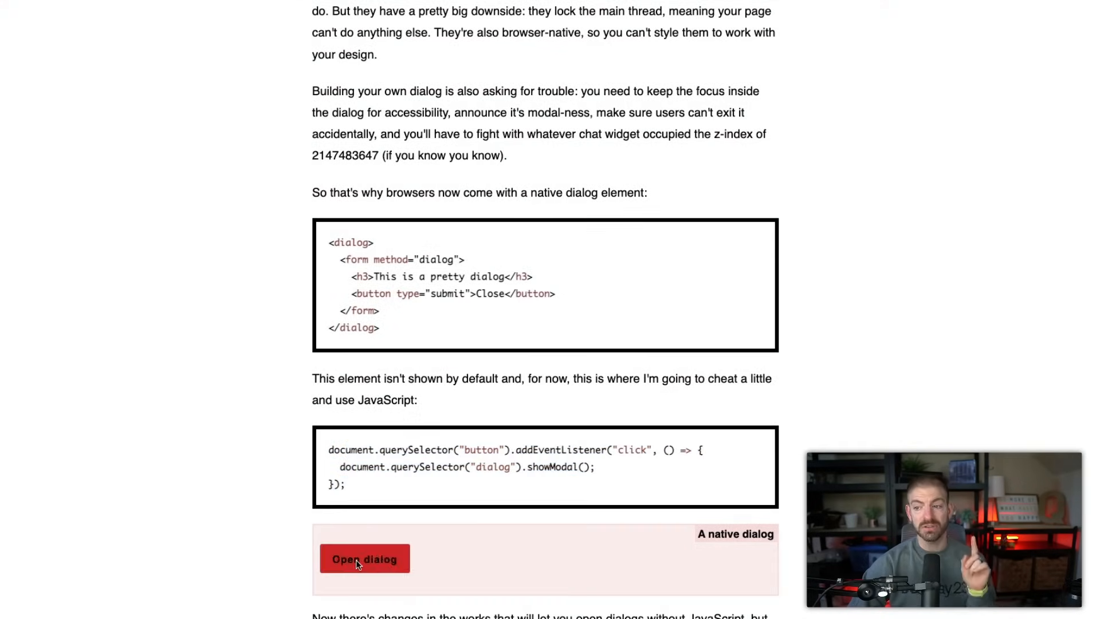
{"action": "left_click", "coordinate": [364, 558]}
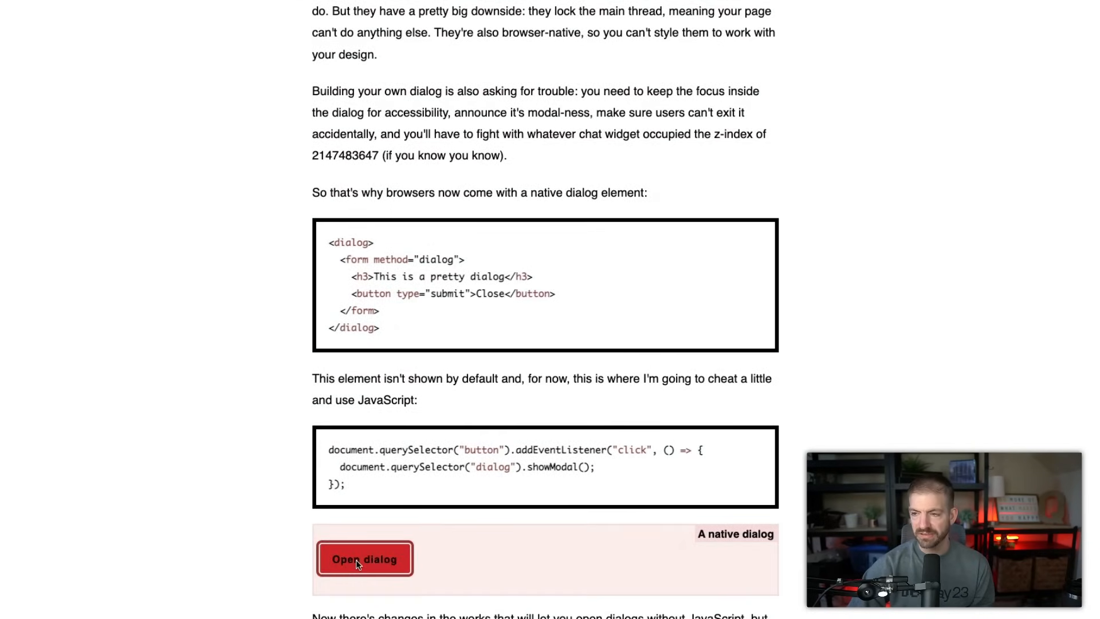
{"action": "left_click", "coordinate": [365, 558]}
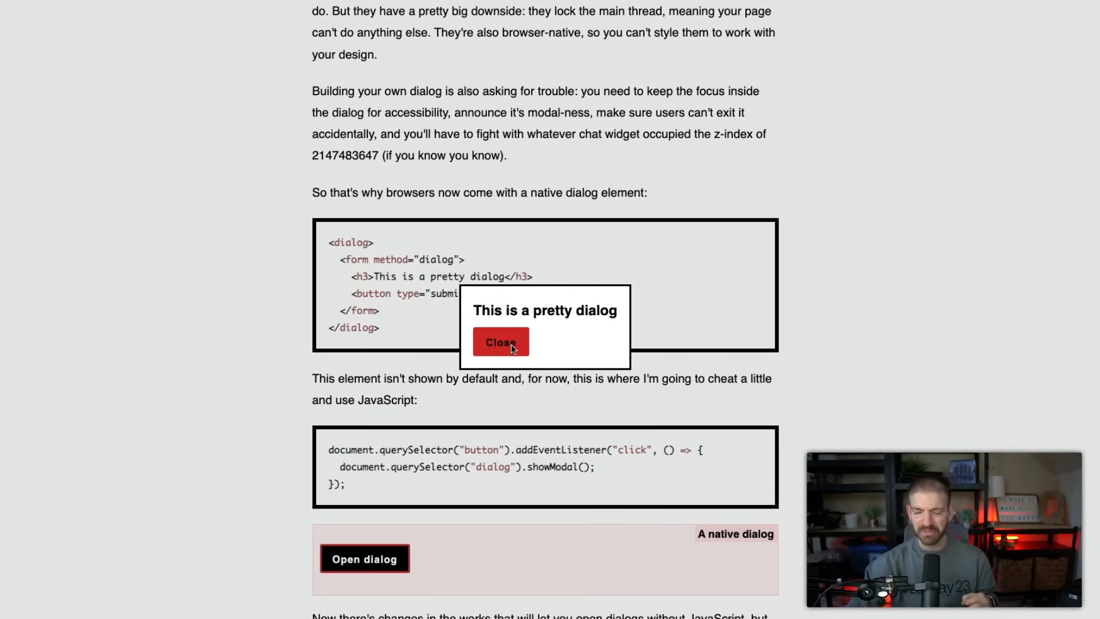
{"action": "left_click", "coordinate": [499, 341]}
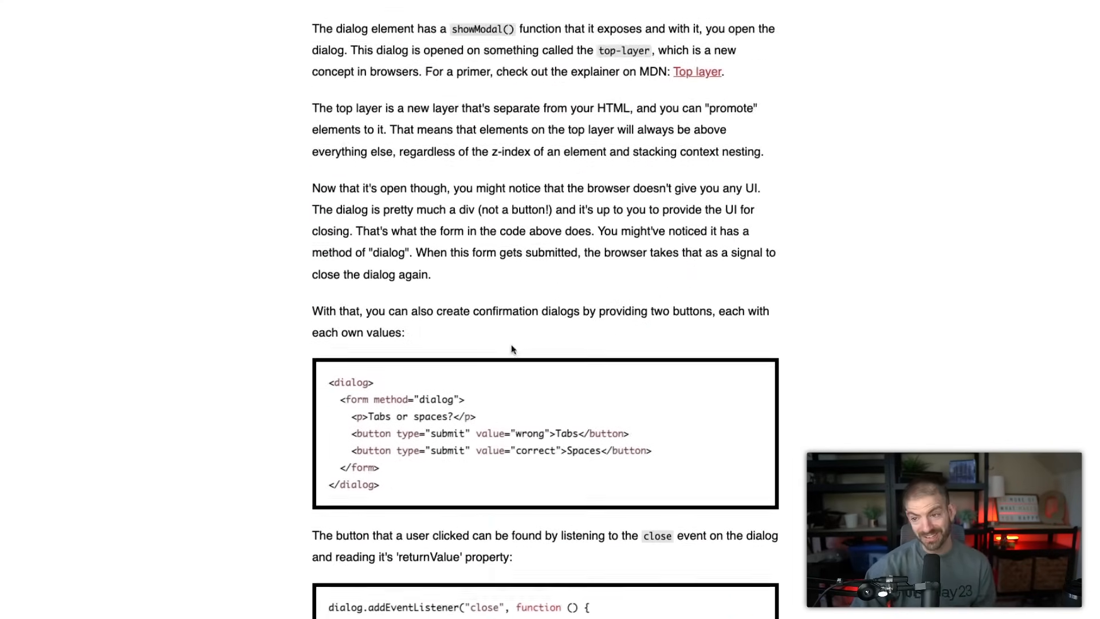
Open the styled-backdrop dialog to see the blurred page behind it, then close it.
{"action": "scroll", "scroll_direction": "down", "scroll_amount": 3}
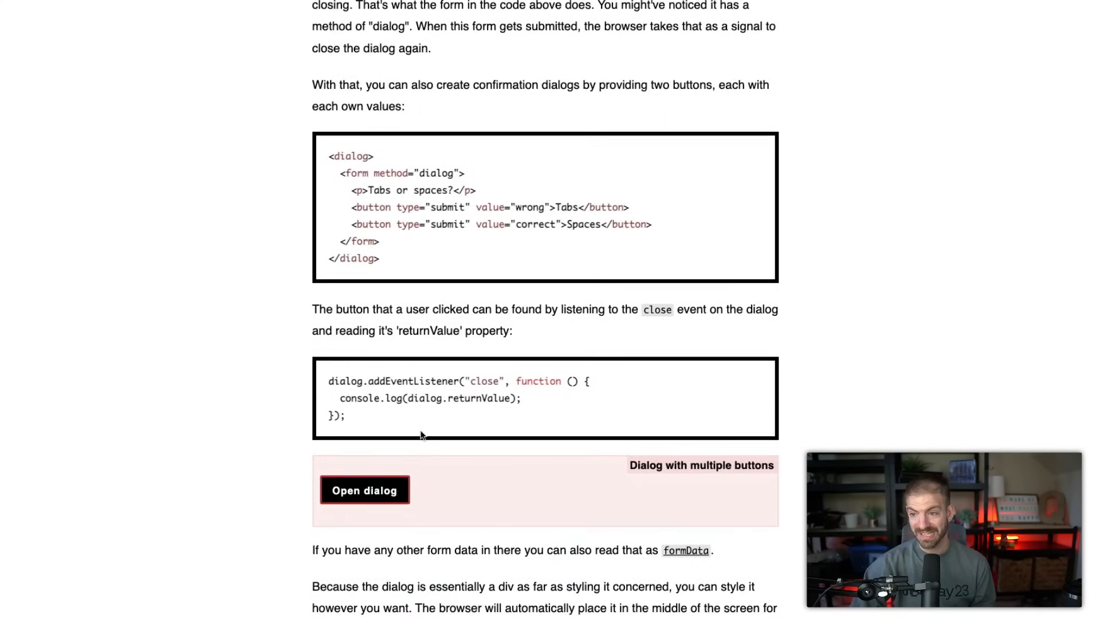
{"action": "scroll", "scroll_direction": "down", "scroll_amount": 3}
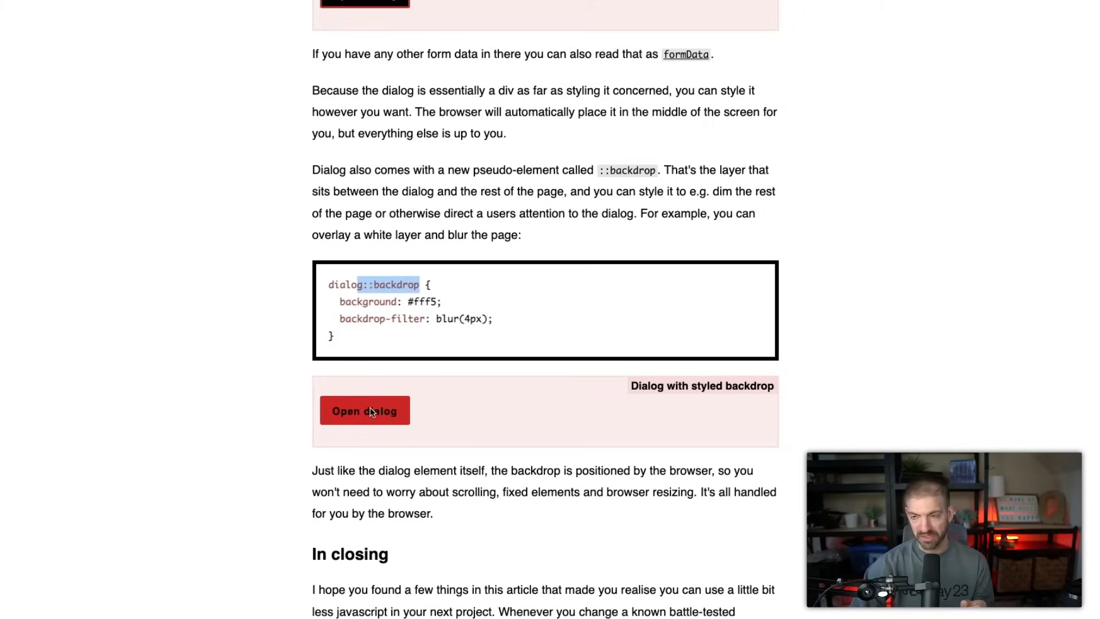
{"action": "left_click", "coordinate": [364, 410]}
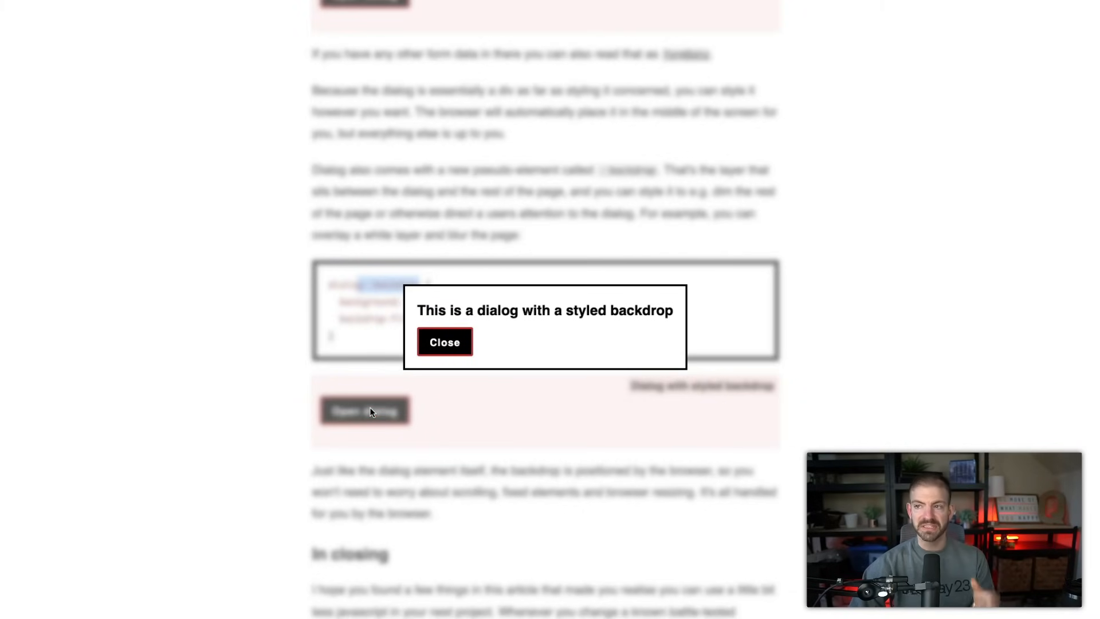
{"action": "left_click", "coordinate": [445, 342]}
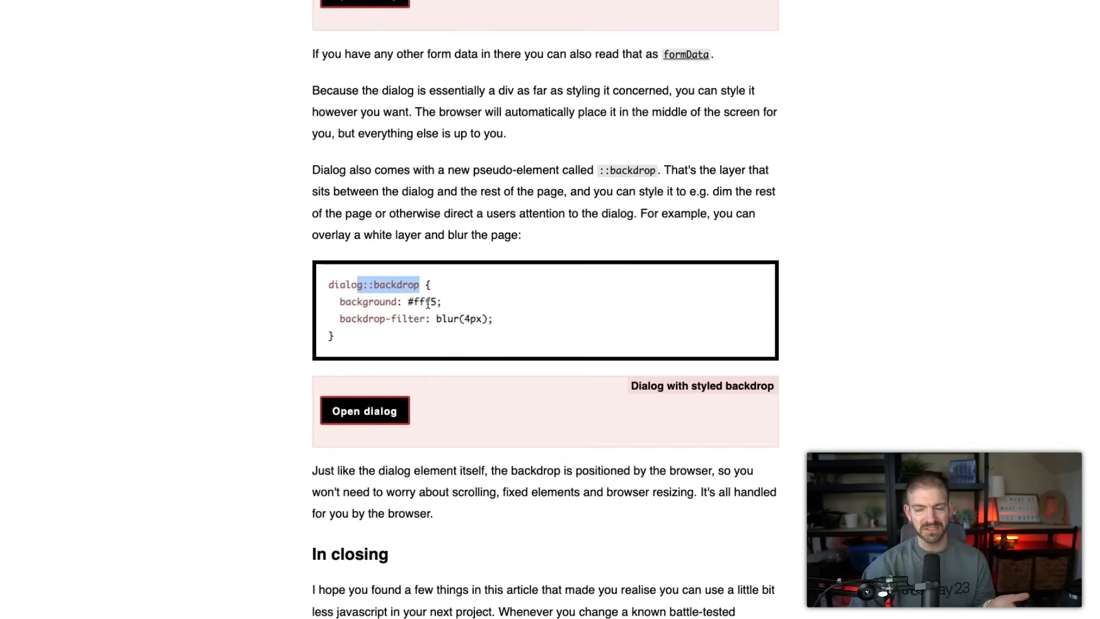
{"action": "mouse_move", "coordinate": [445, 394]}
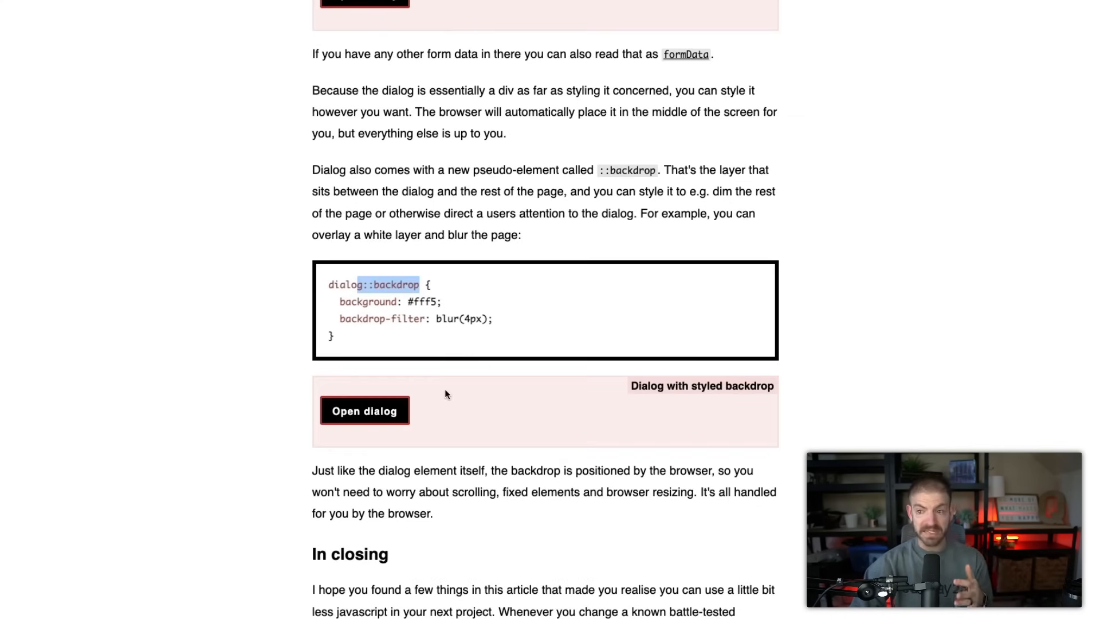
{"action": "scroll", "scroll_direction": "down", "scroll_amount": 3}
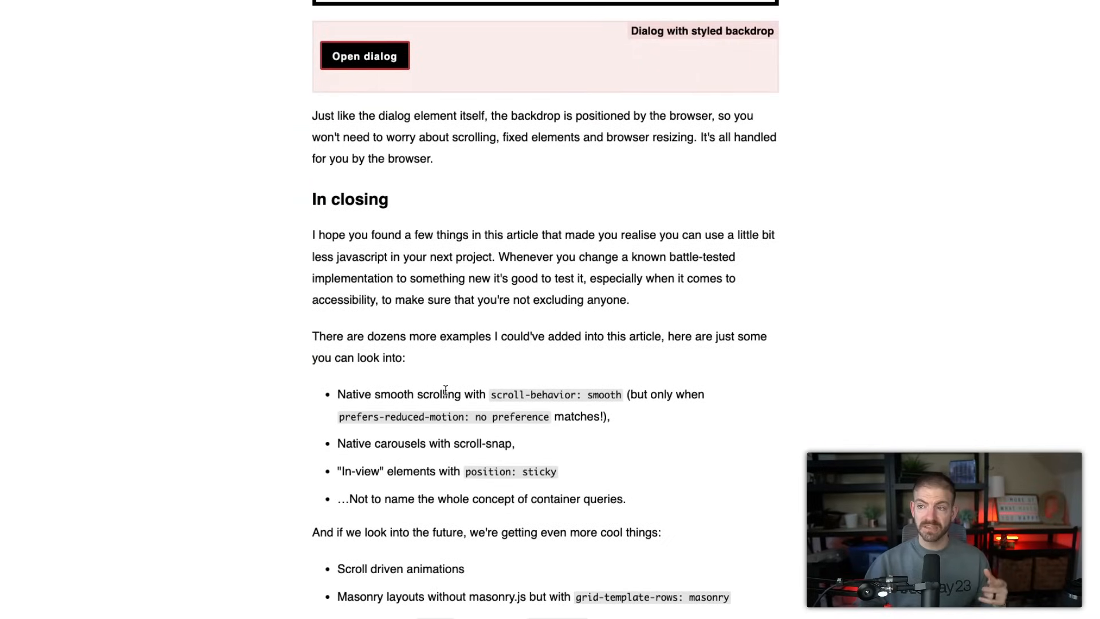
Read the In closing lists and final takeaway down to the About Kilian Valkhof section.
{"action": "scroll", "scroll_direction": "down", "scroll_amount": 3}
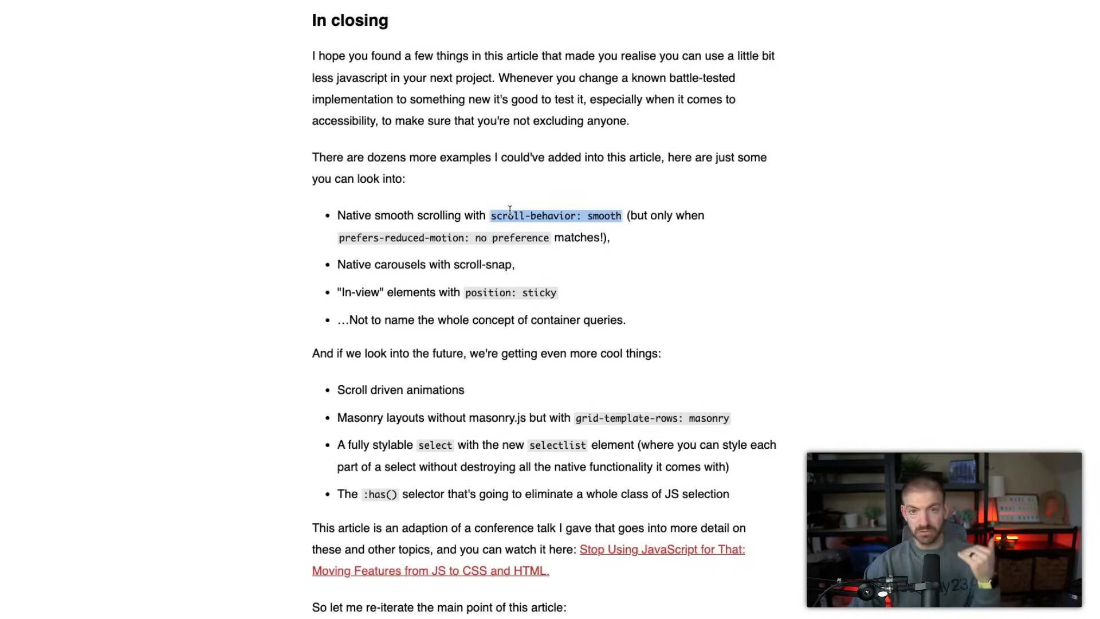
{"action": "mouse_move", "coordinate": [478, 260]}
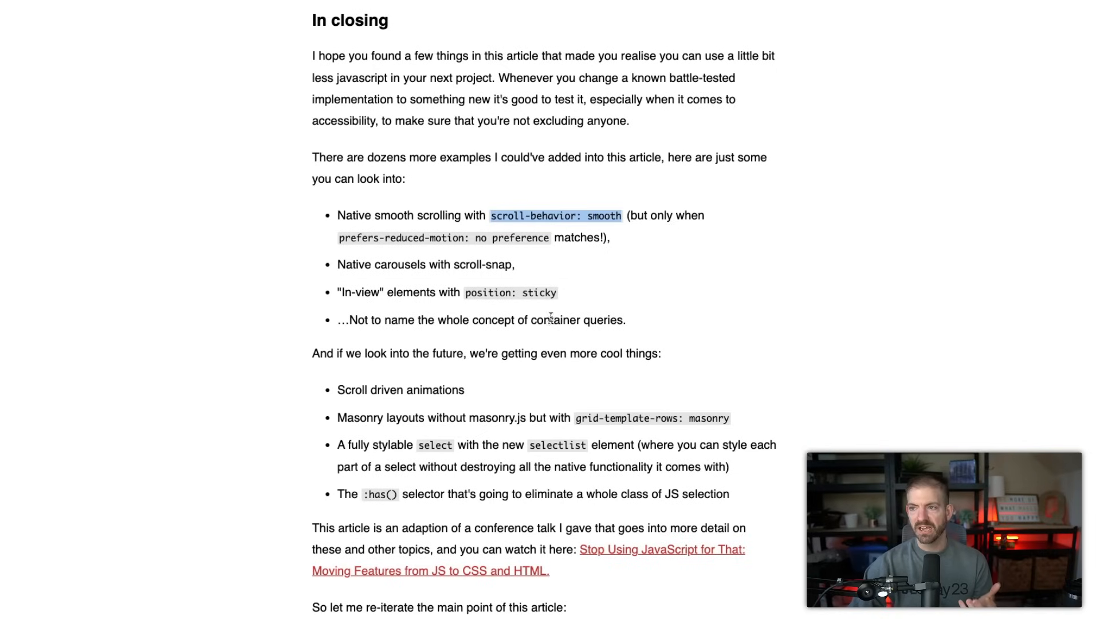
{"action": "mouse_move", "coordinate": [567, 317]}
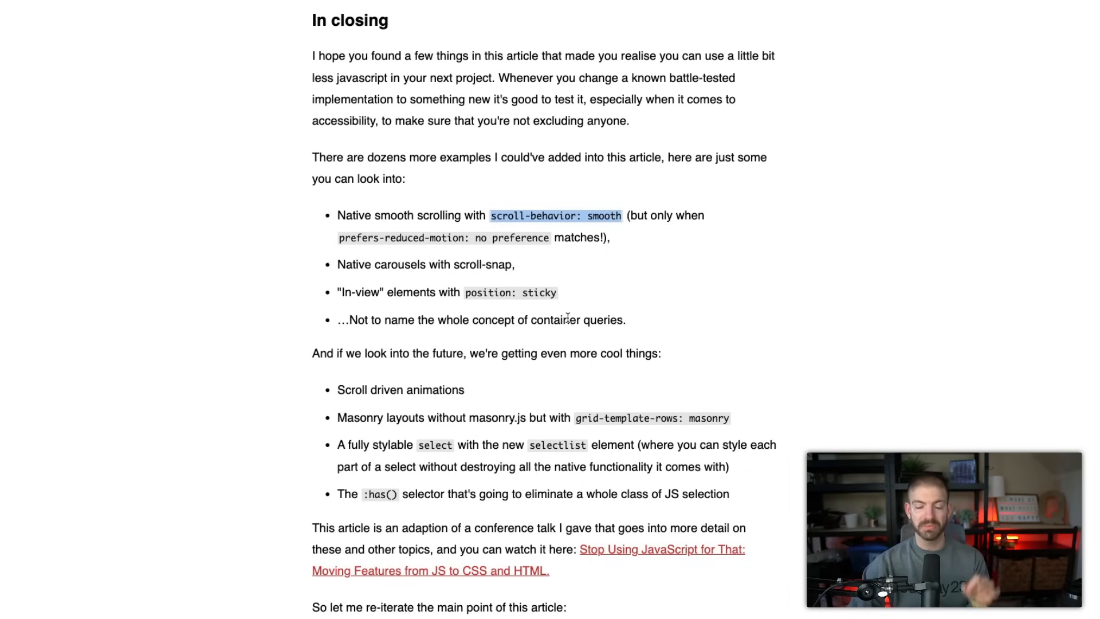
{"action": "mouse_move", "coordinate": [528, 407]}
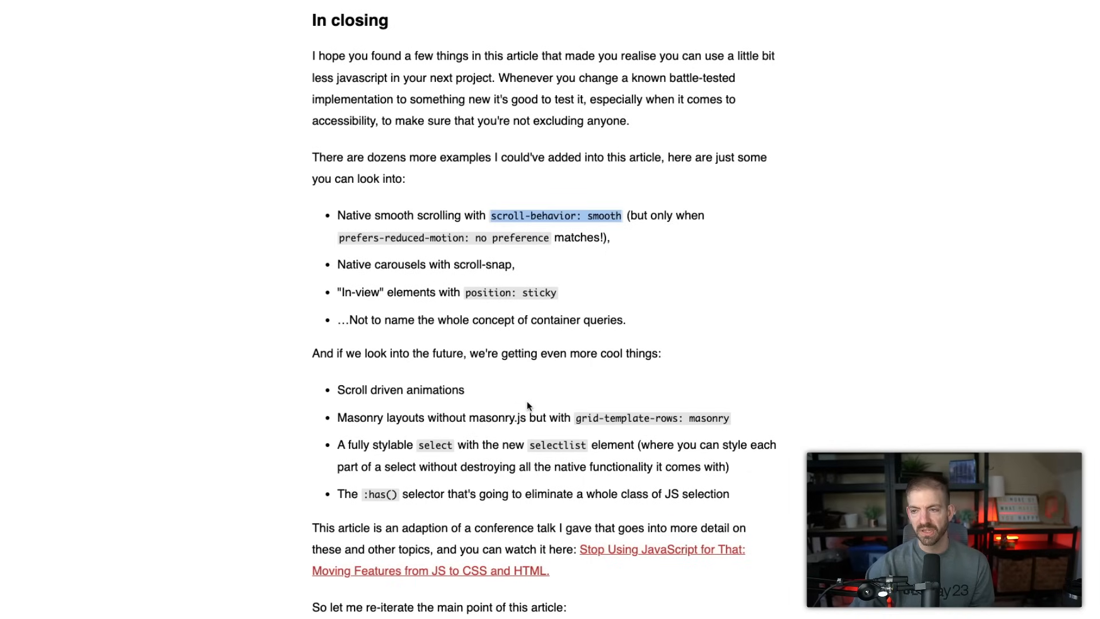
{"action": "scroll", "scroll_direction": "down", "scroll_amount": 3}
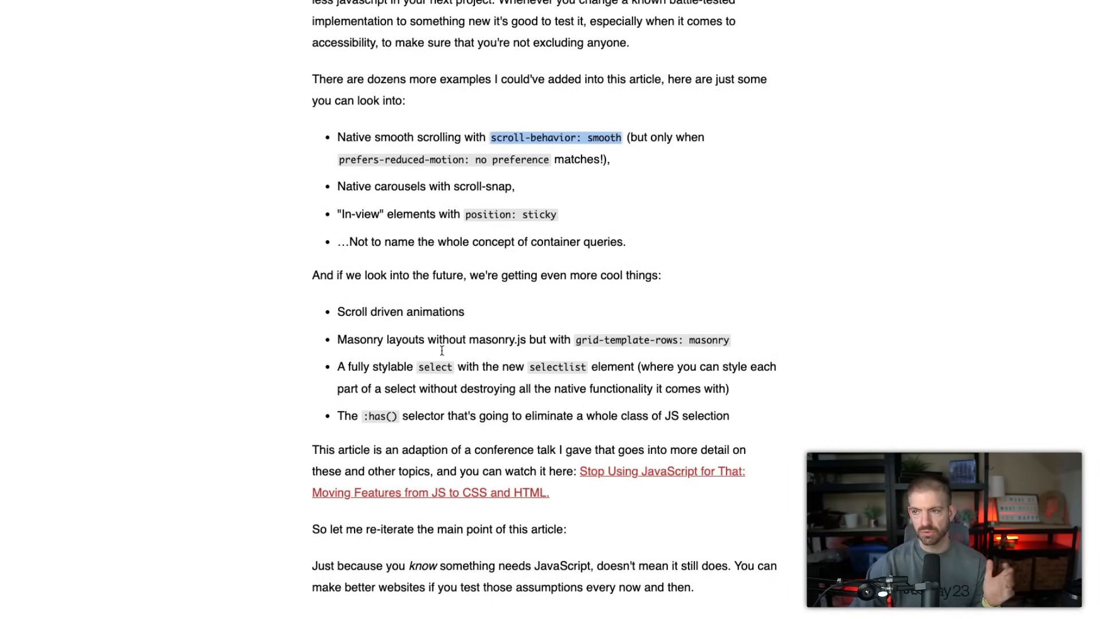
{"action": "scroll", "scroll_direction": "down", "scroll_amount": 3}
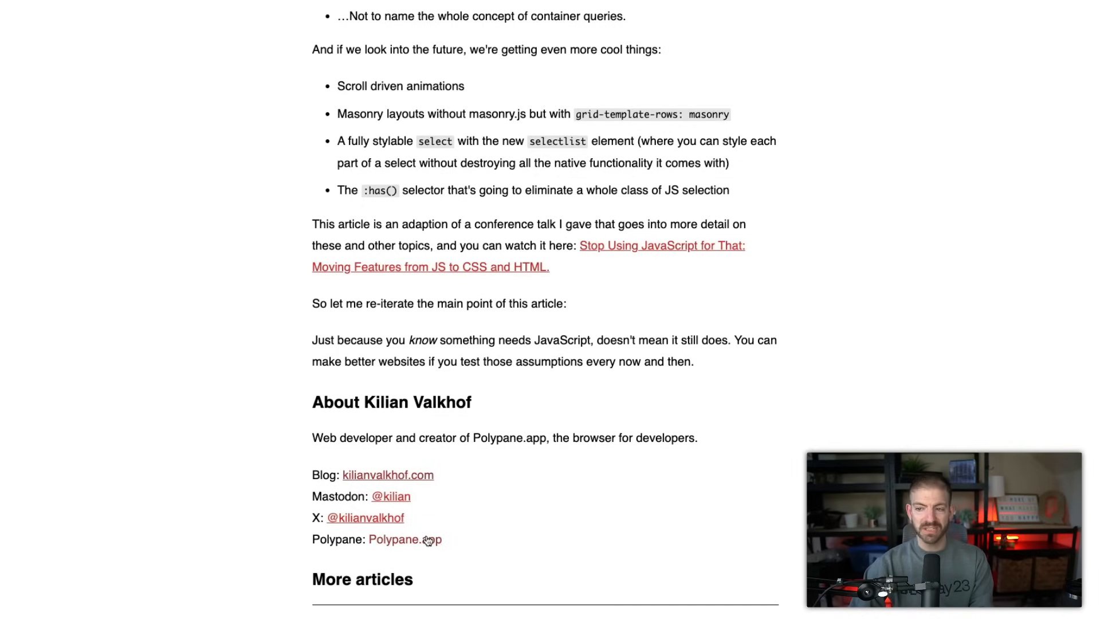
Open the Polypane homepage from the author bio and browse its DevTools features down to Build, Debug and Test.
{"action": "left_click", "coordinate": [404, 538]}
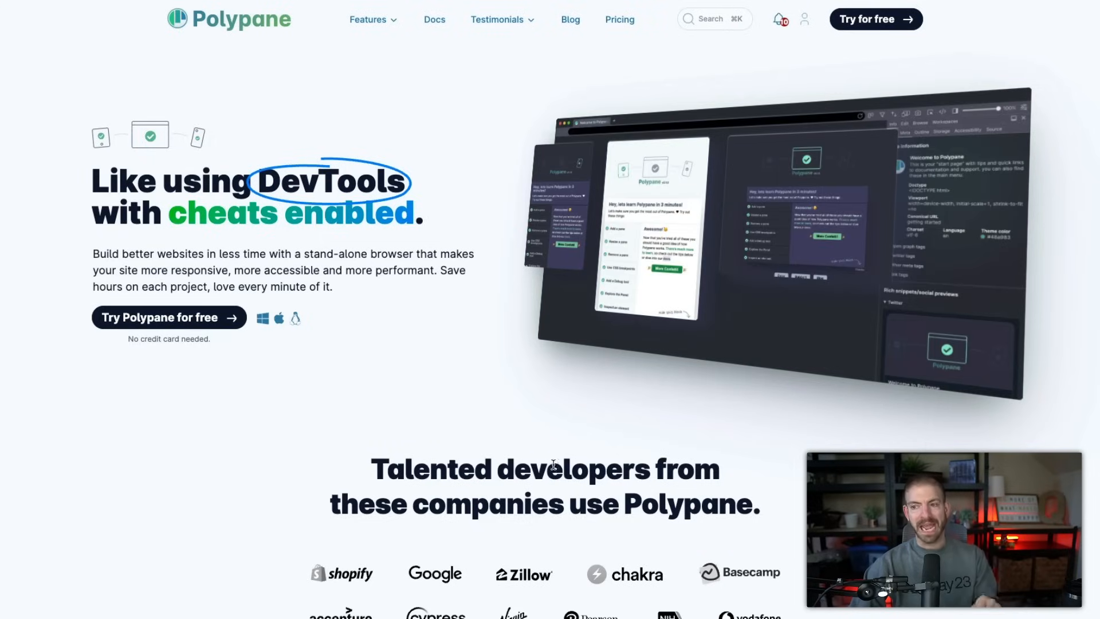
{"action": "mouse_move", "coordinate": [538, 364]}
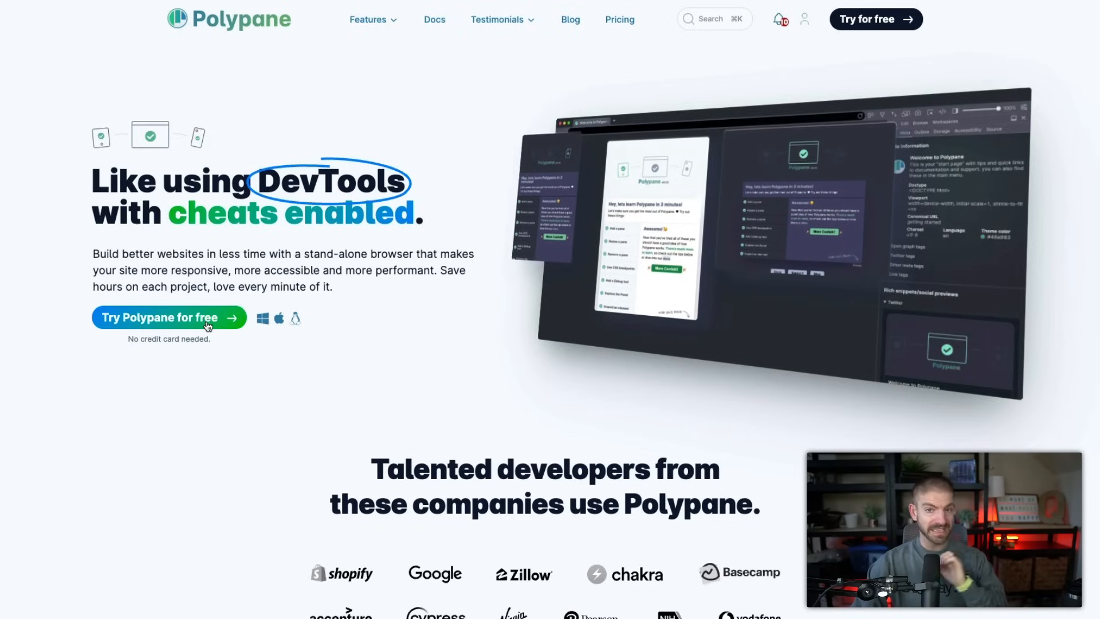
{"action": "scroll", "scroll_direction": "down", "scroll_amount": 3}
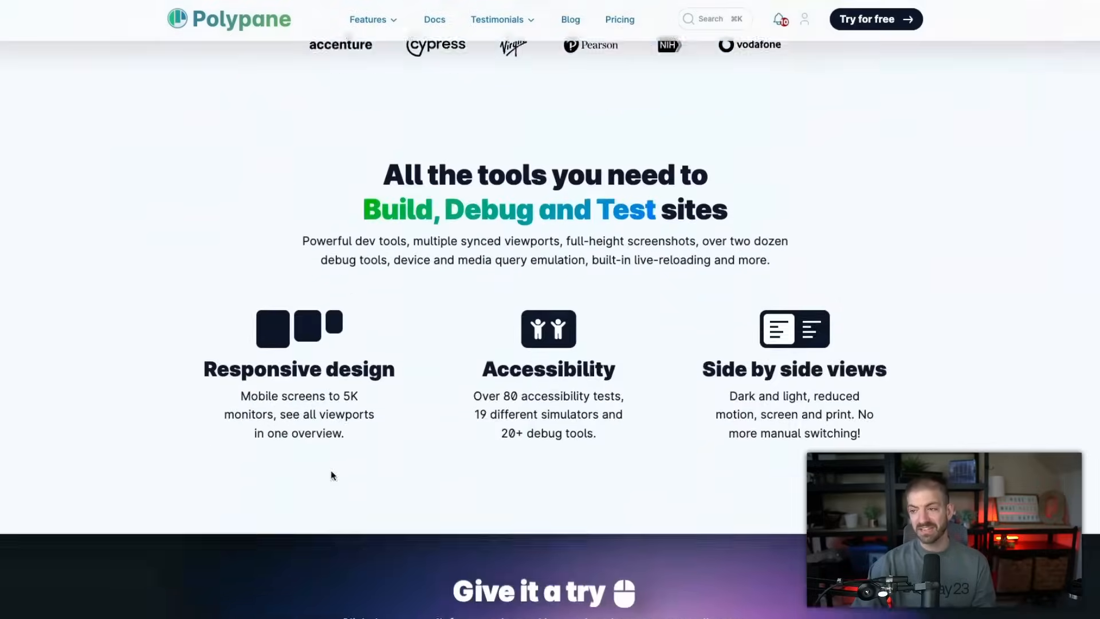
{"action": "scroll", "scroll_direction": "up", "scroll_amount": 3}
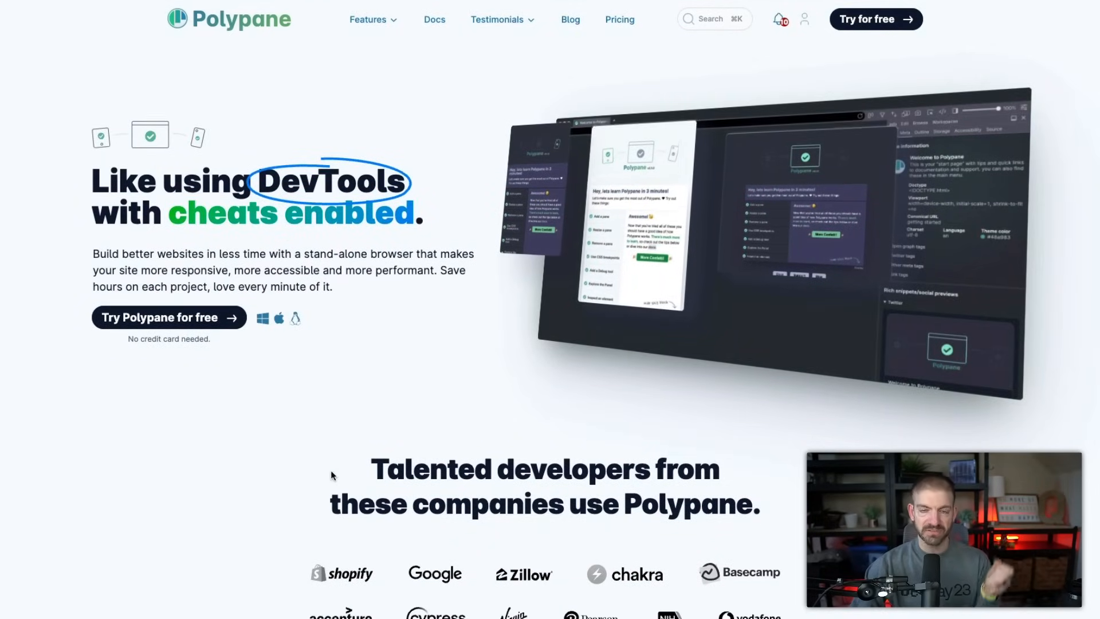